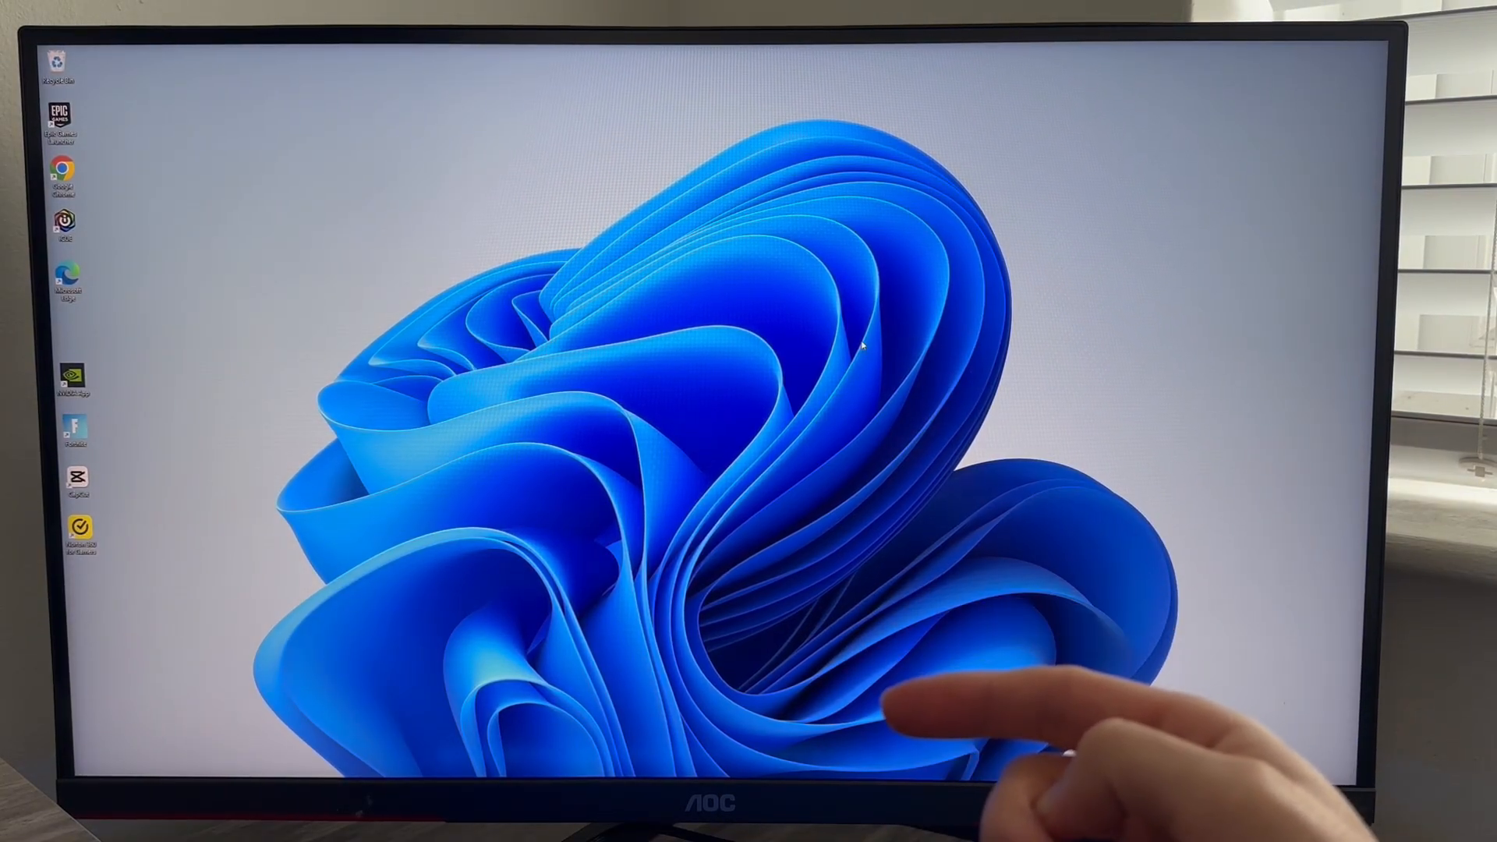
Search the Start menu for 'devi' to find Device Manager
click(538, 813)
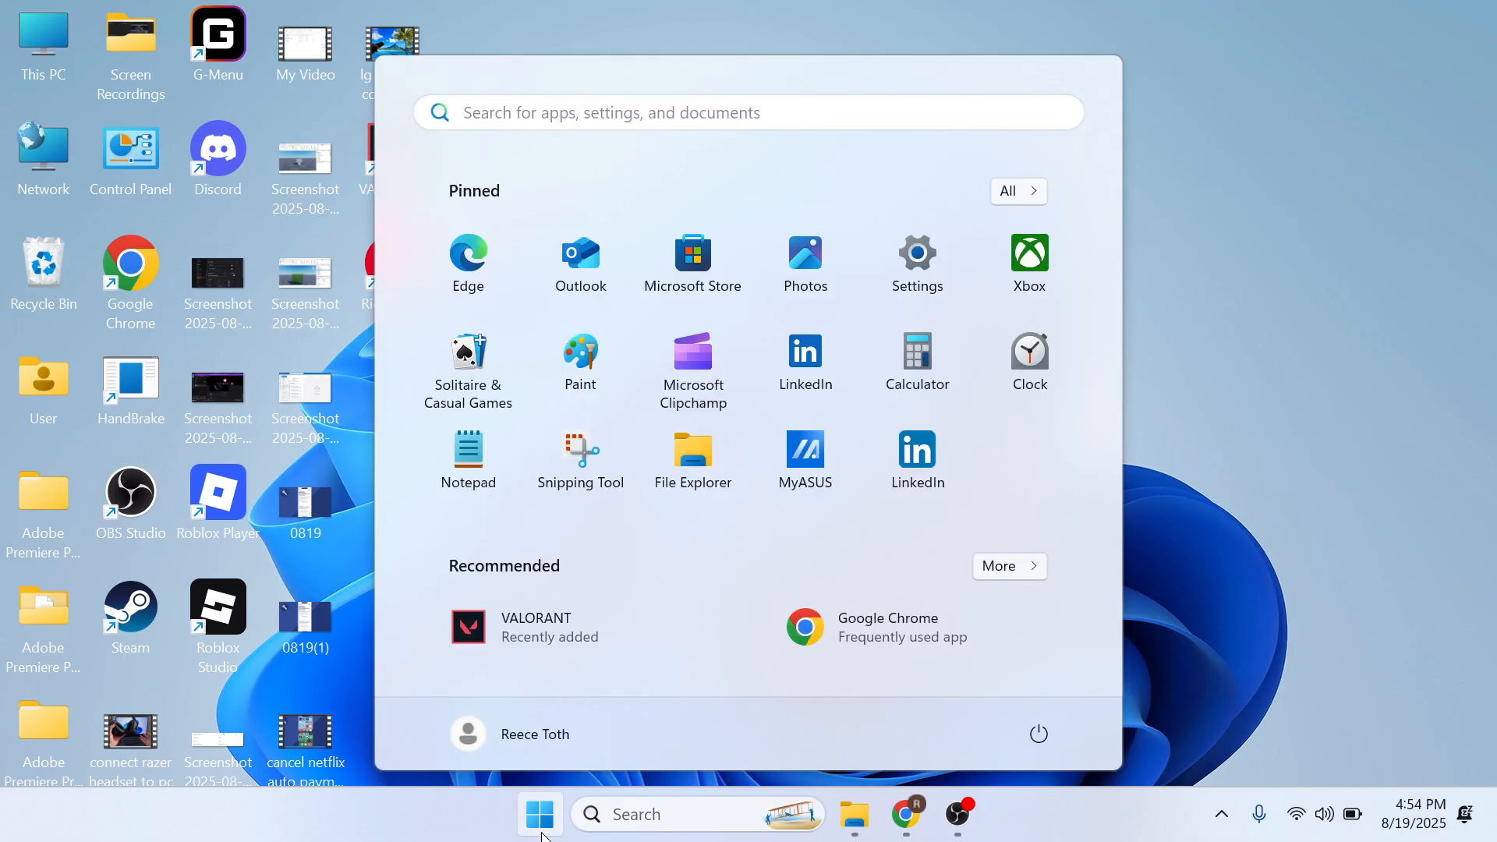
text(devi)
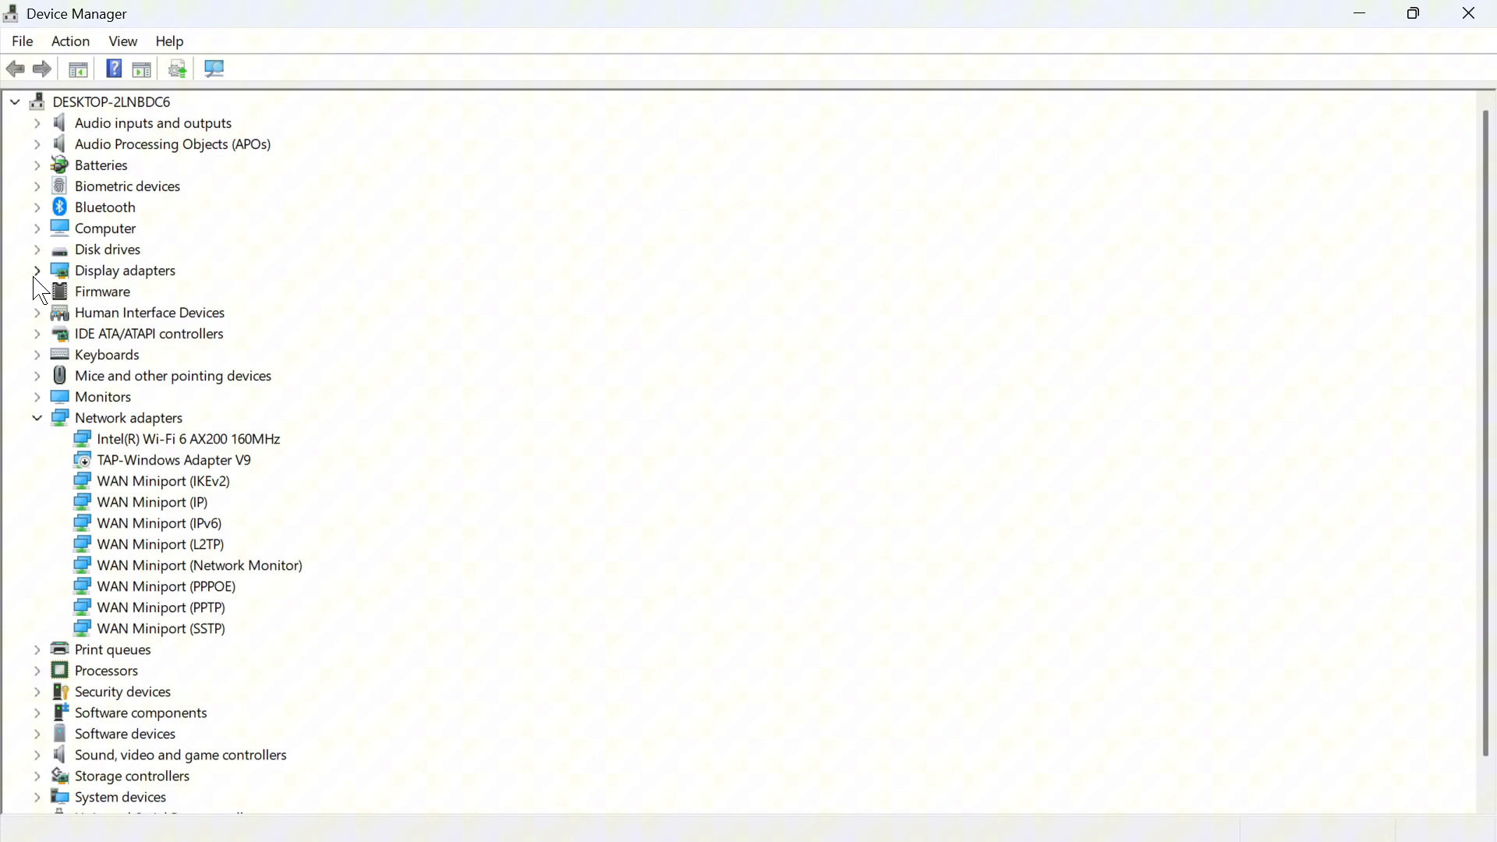
Expand Display adapters and bring up the AMD Radeon(TM) Graphics context menu
click(38, 270)
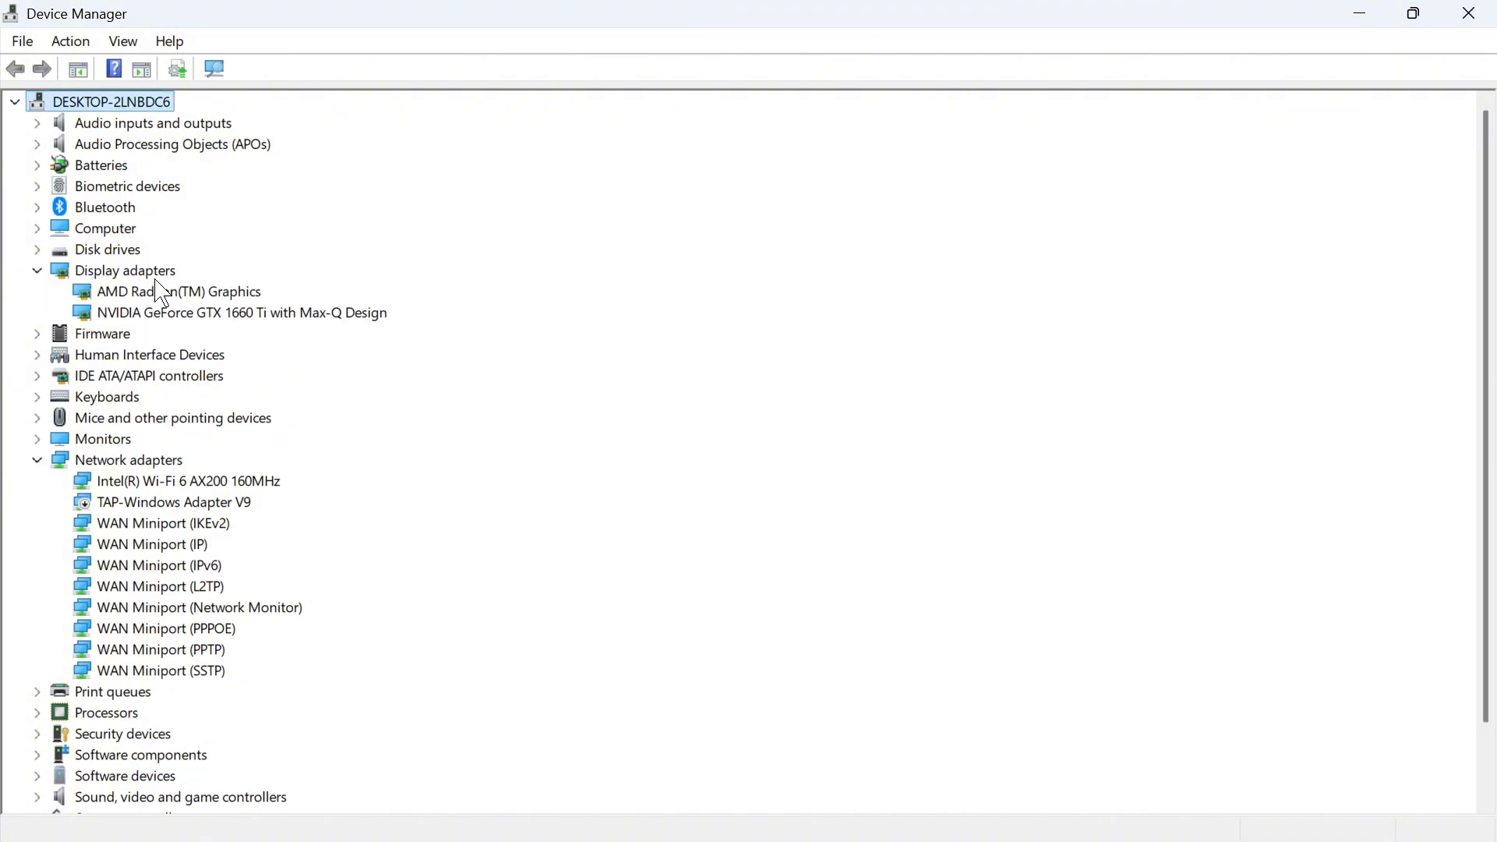
mouse_move(182, 323)
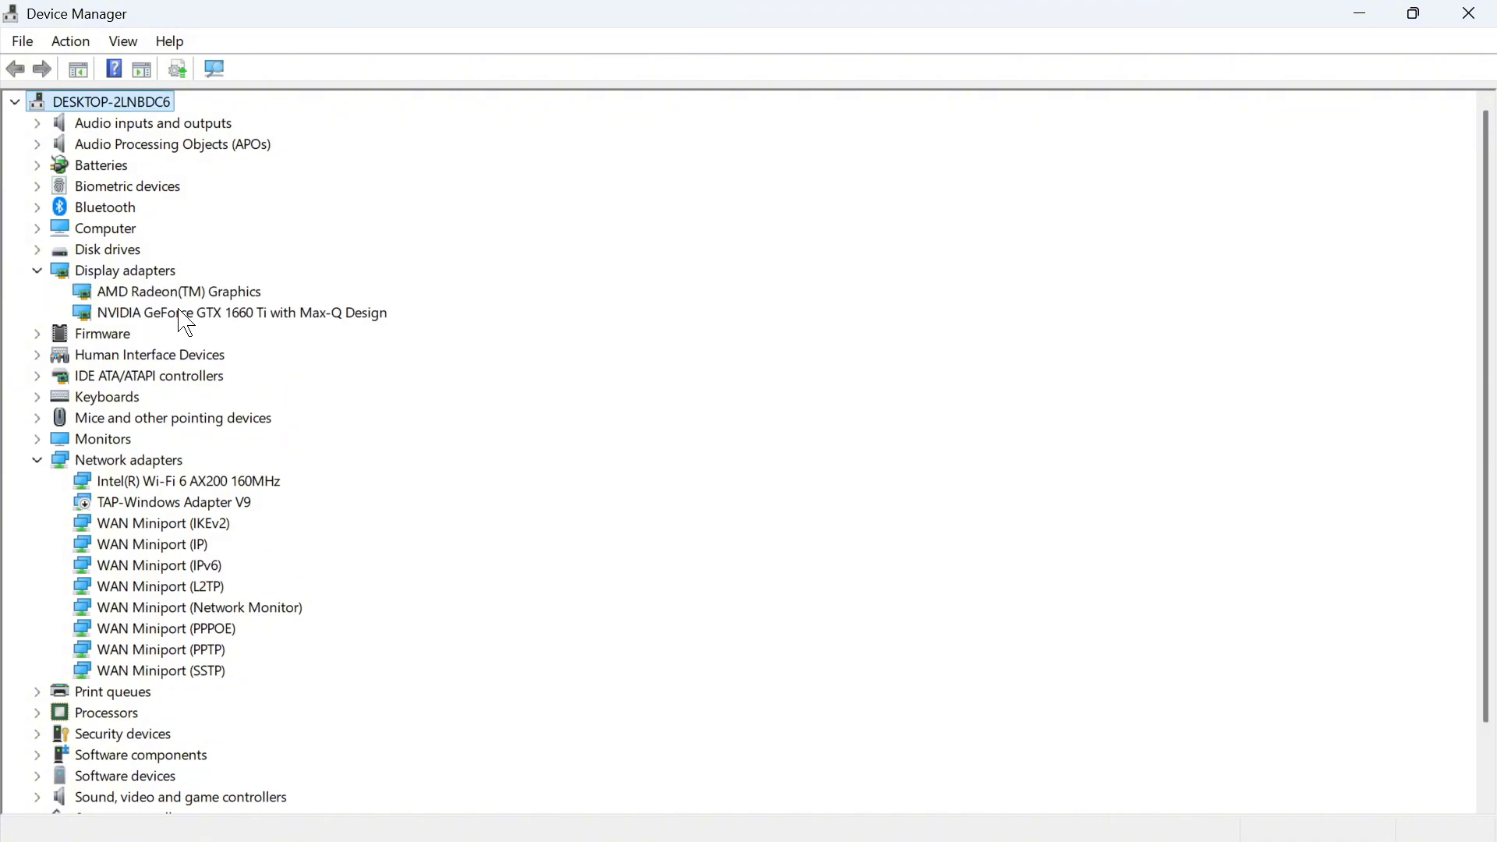
click(179, 290)
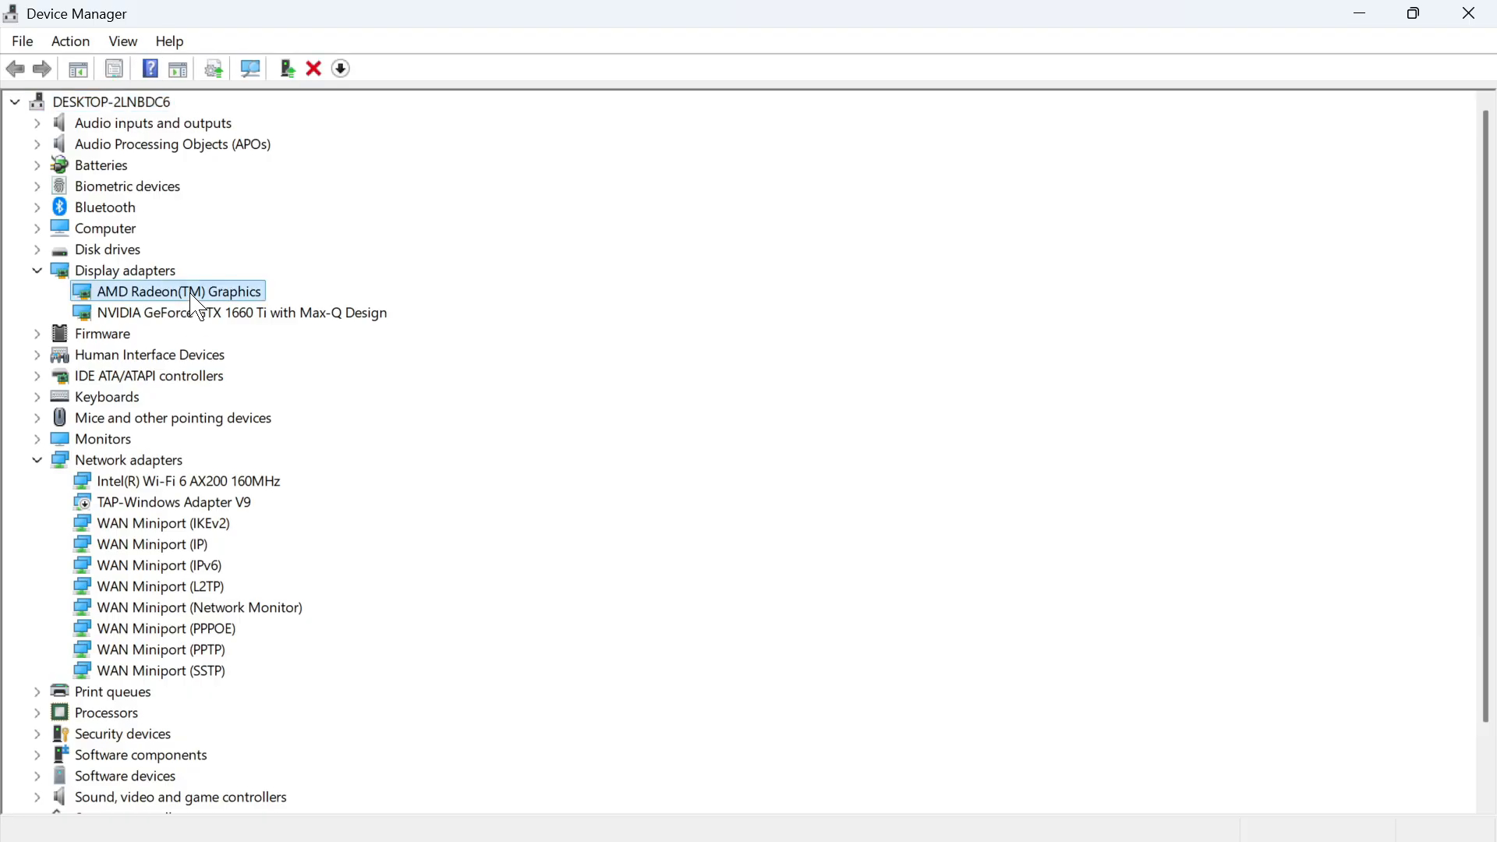
mouse_move(258, 314)
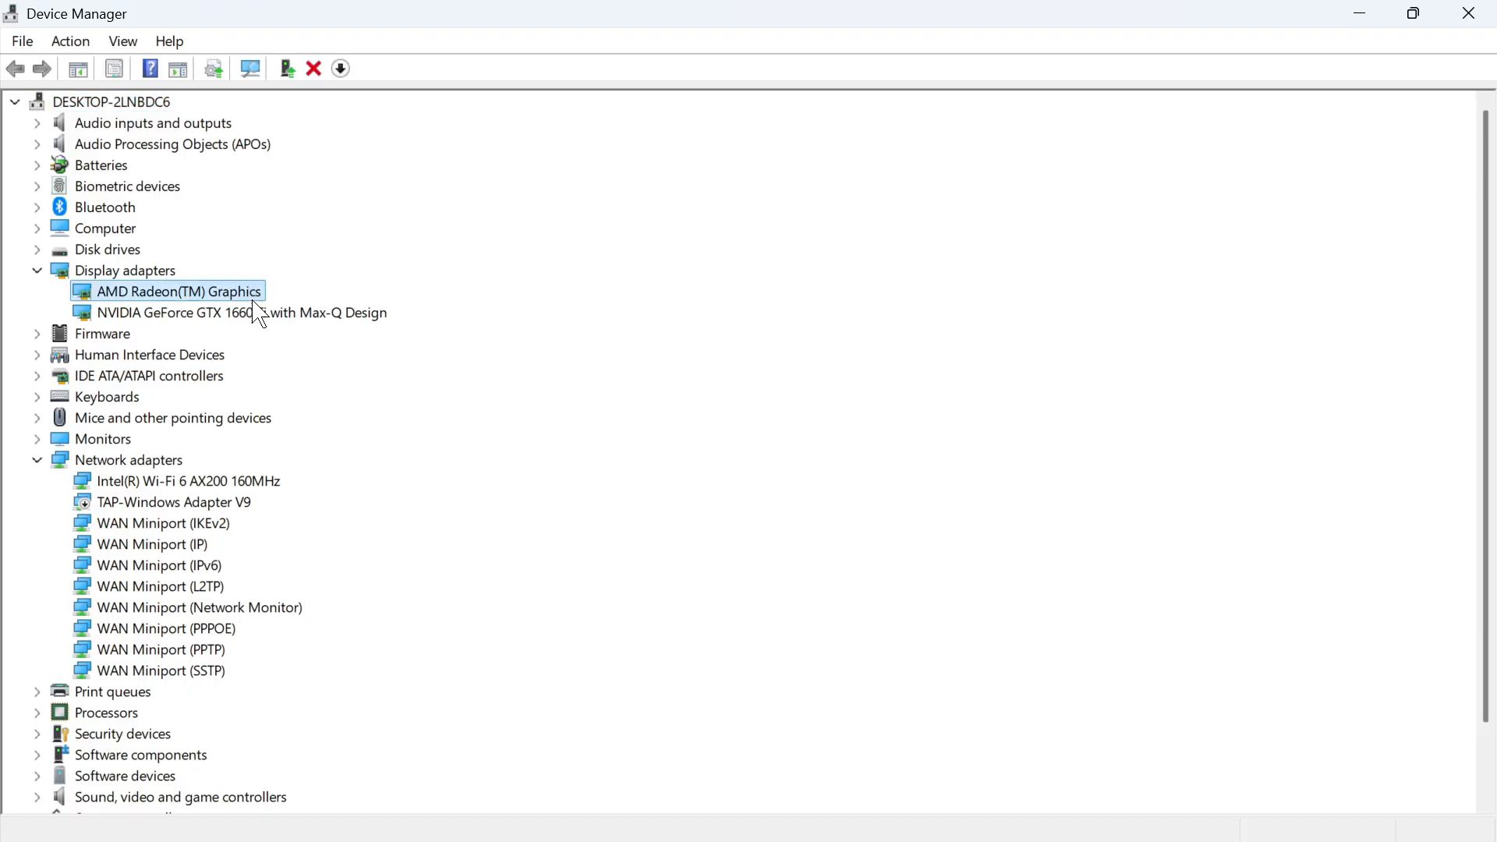
right_click(177, 290)
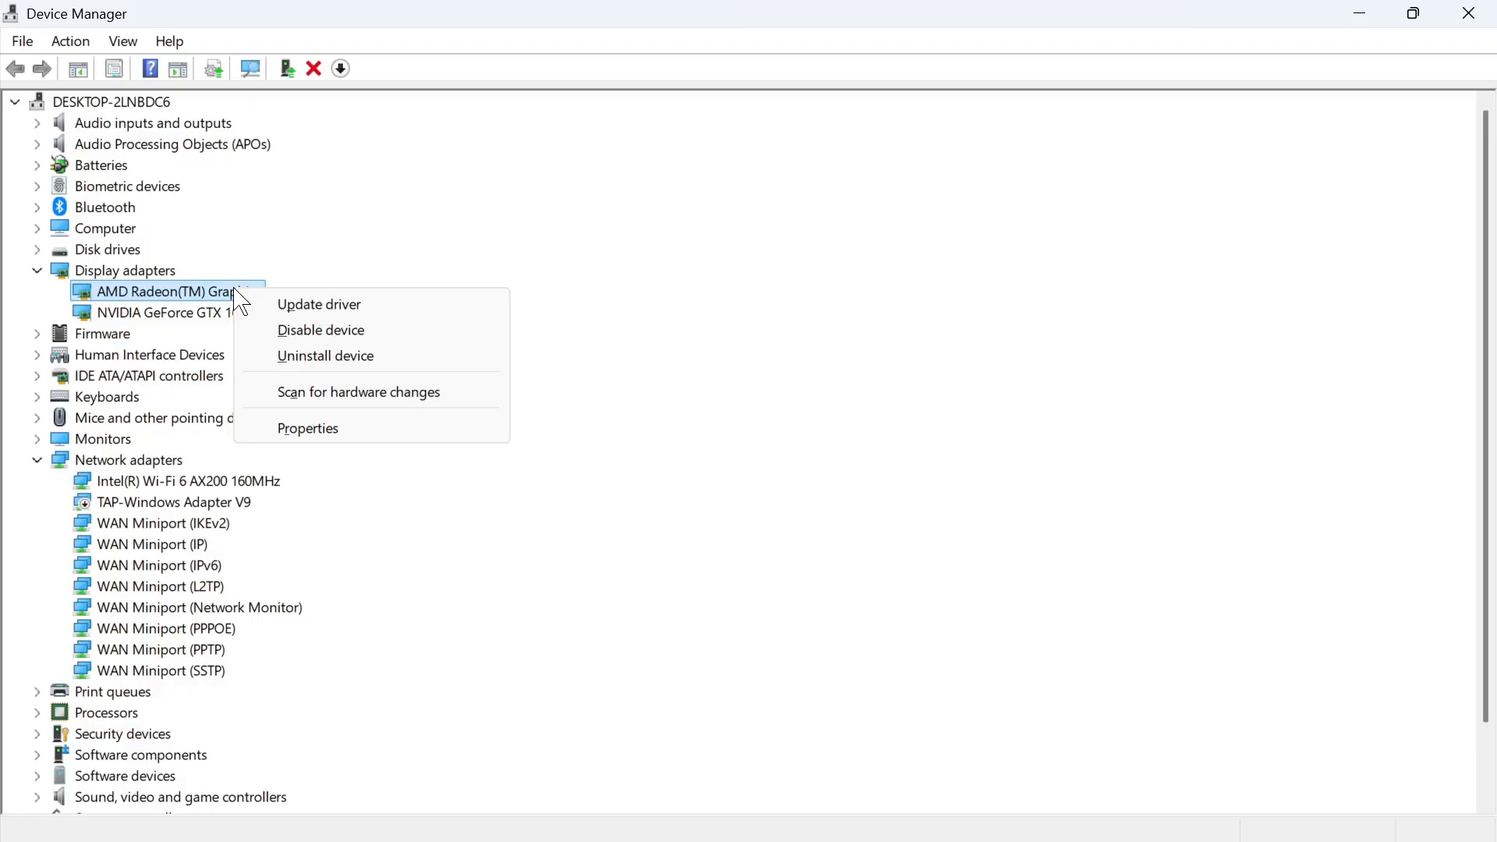
Run an automatic driver search for the AMD Radeon adapter, then go back
click(319, 303)
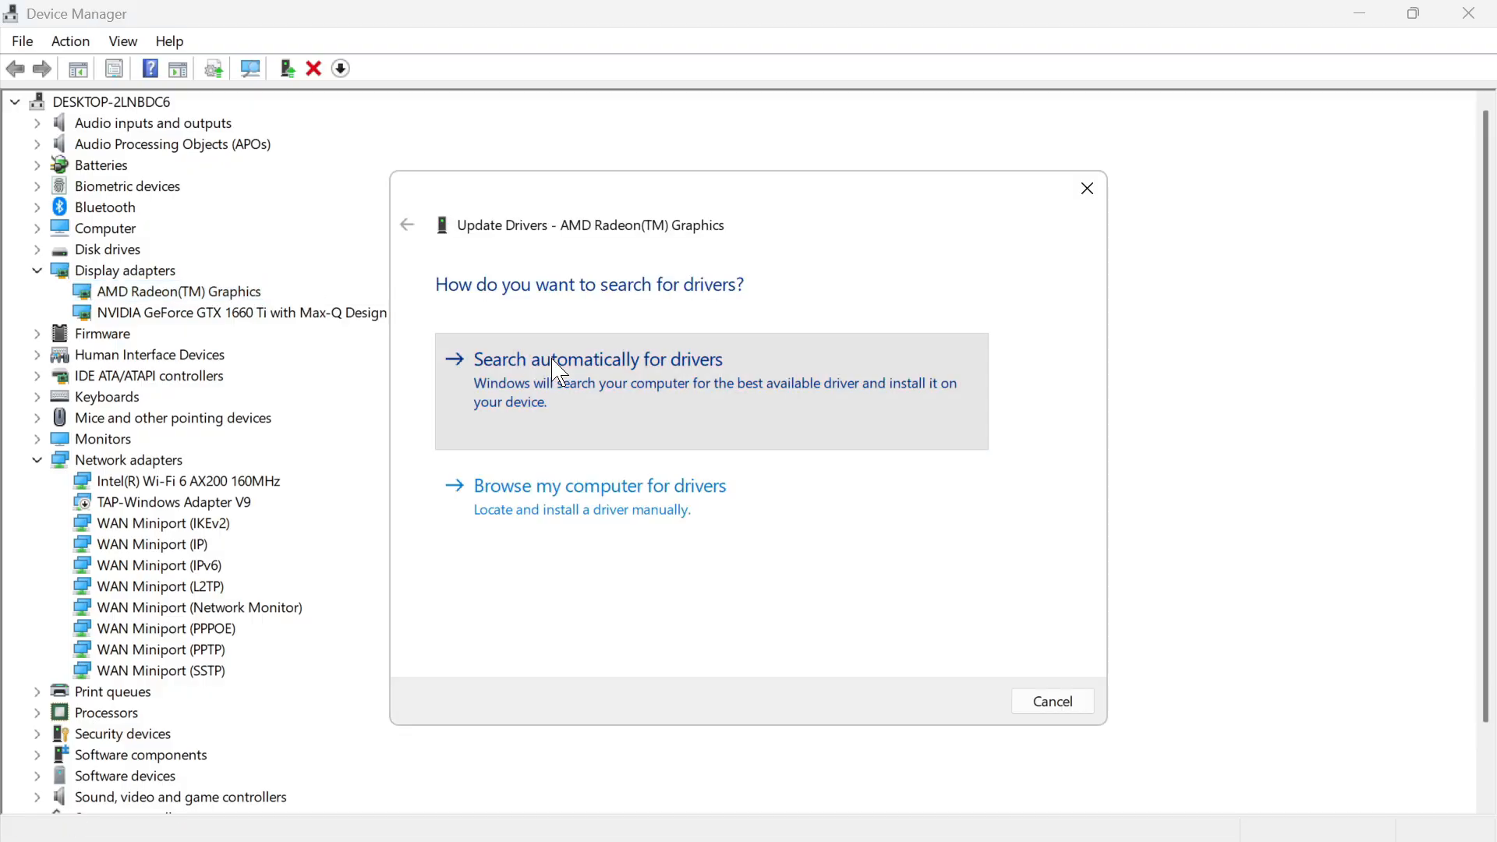
click(598, 358)
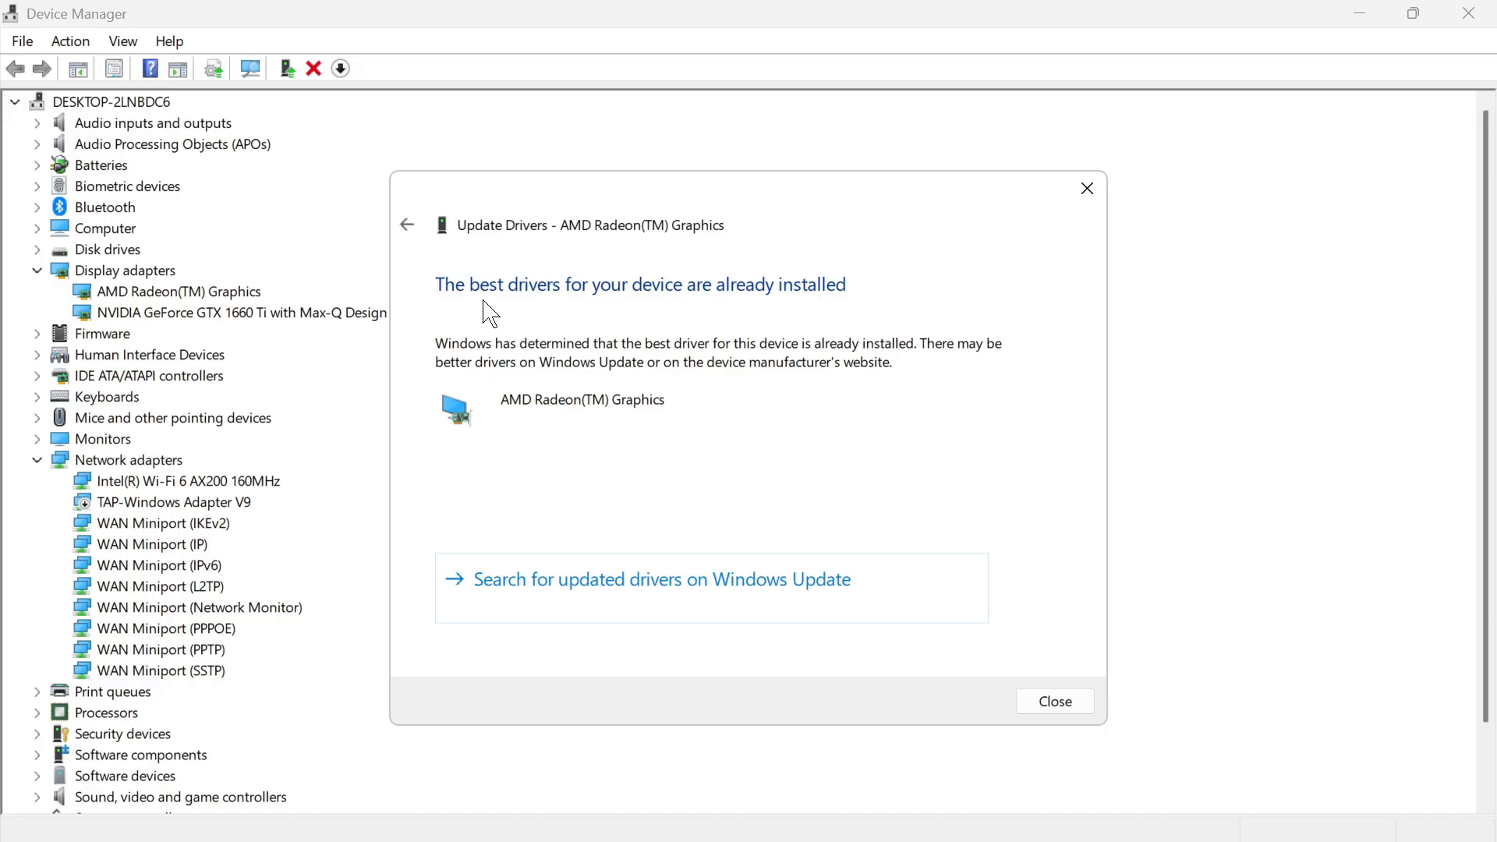
mouse_move(759, 301)
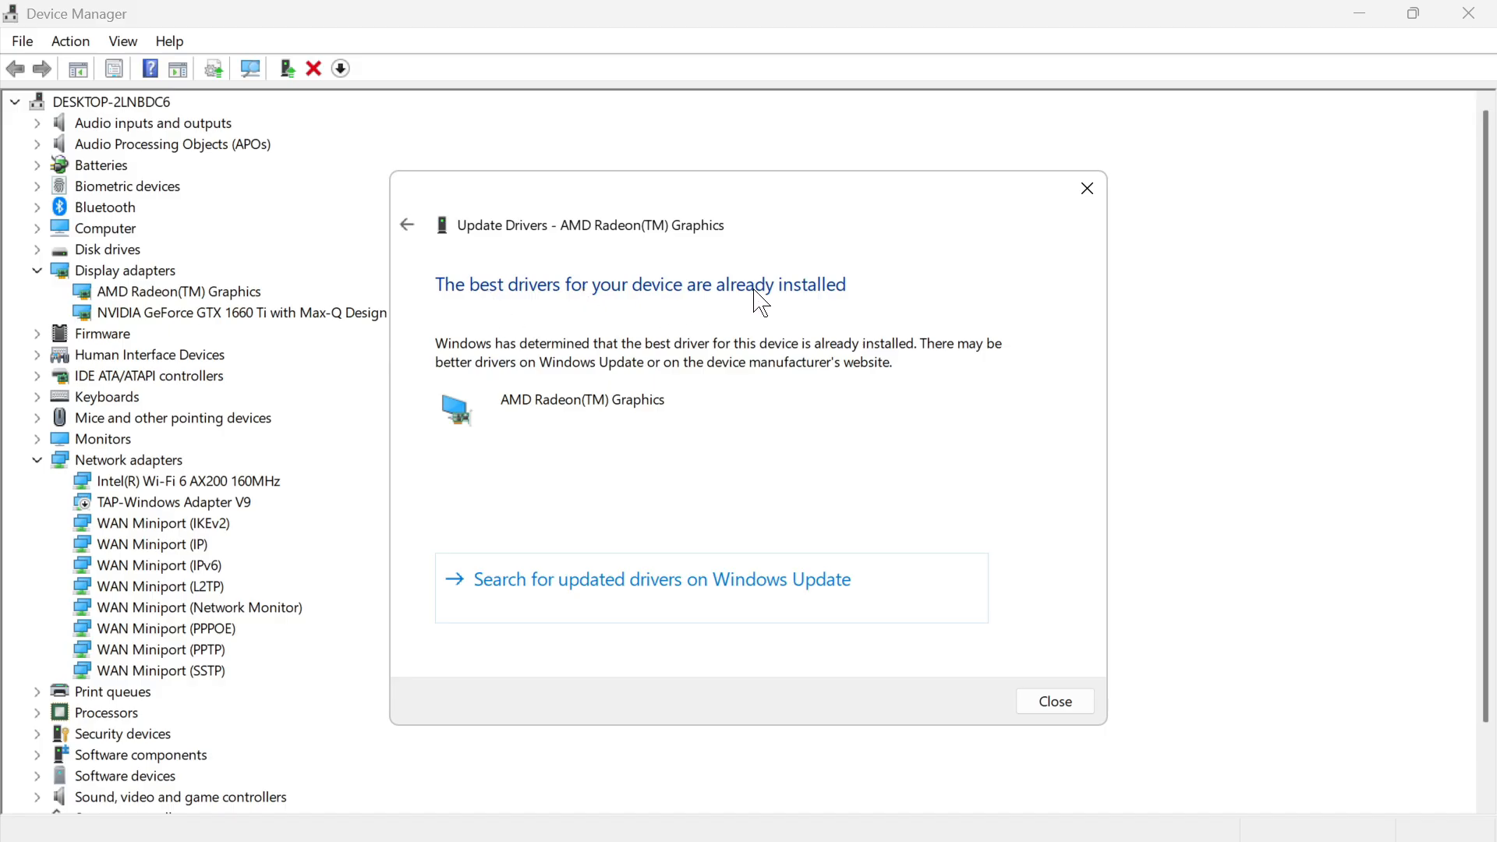
click(1054, 701)
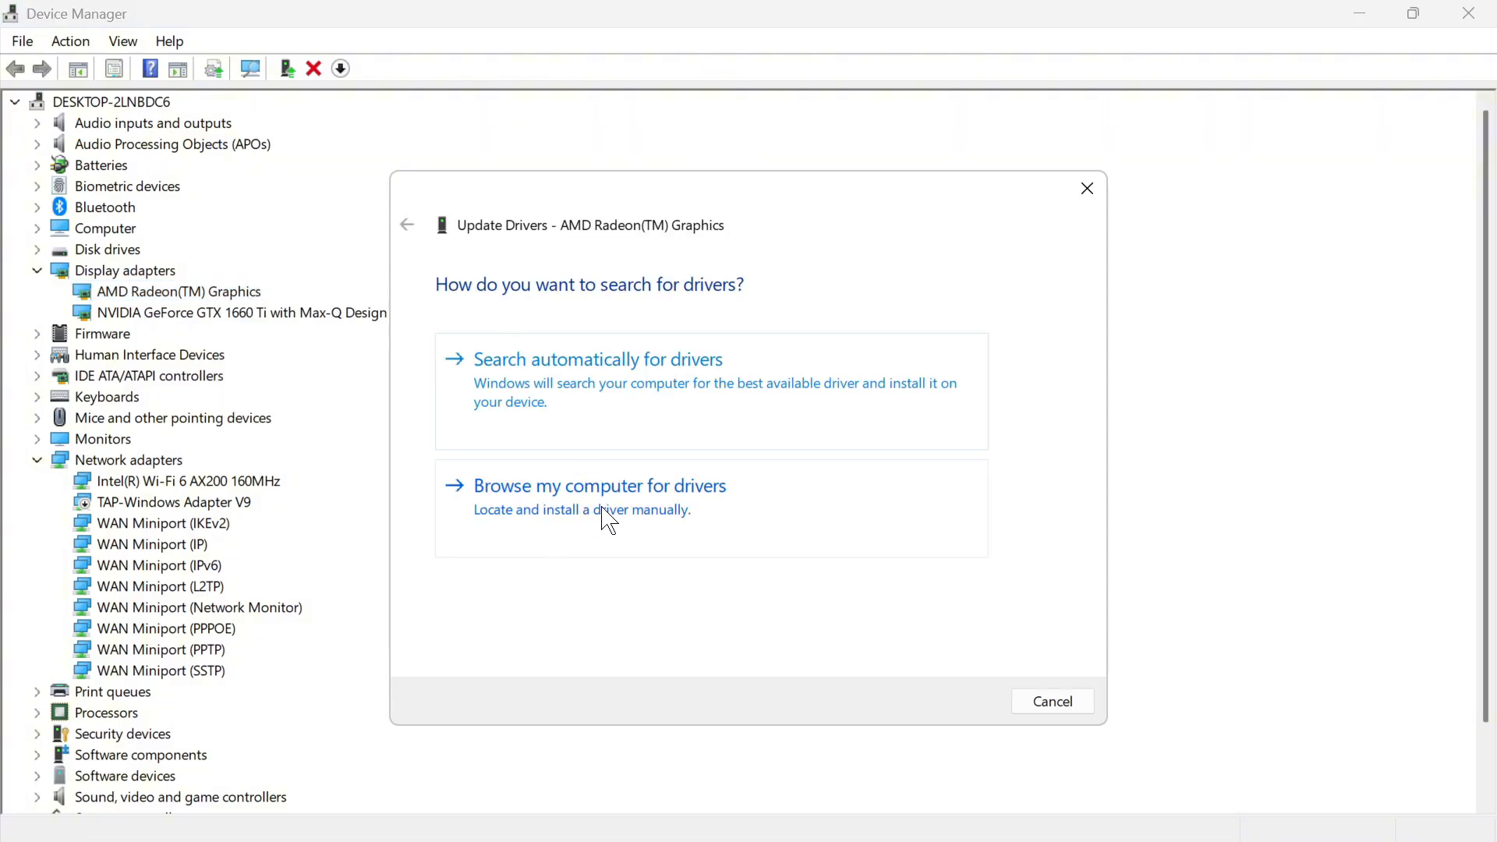
Browse local drivers, pick the AMD Radeon(TM) Graphics model, and close the wizard
click(598, 486)
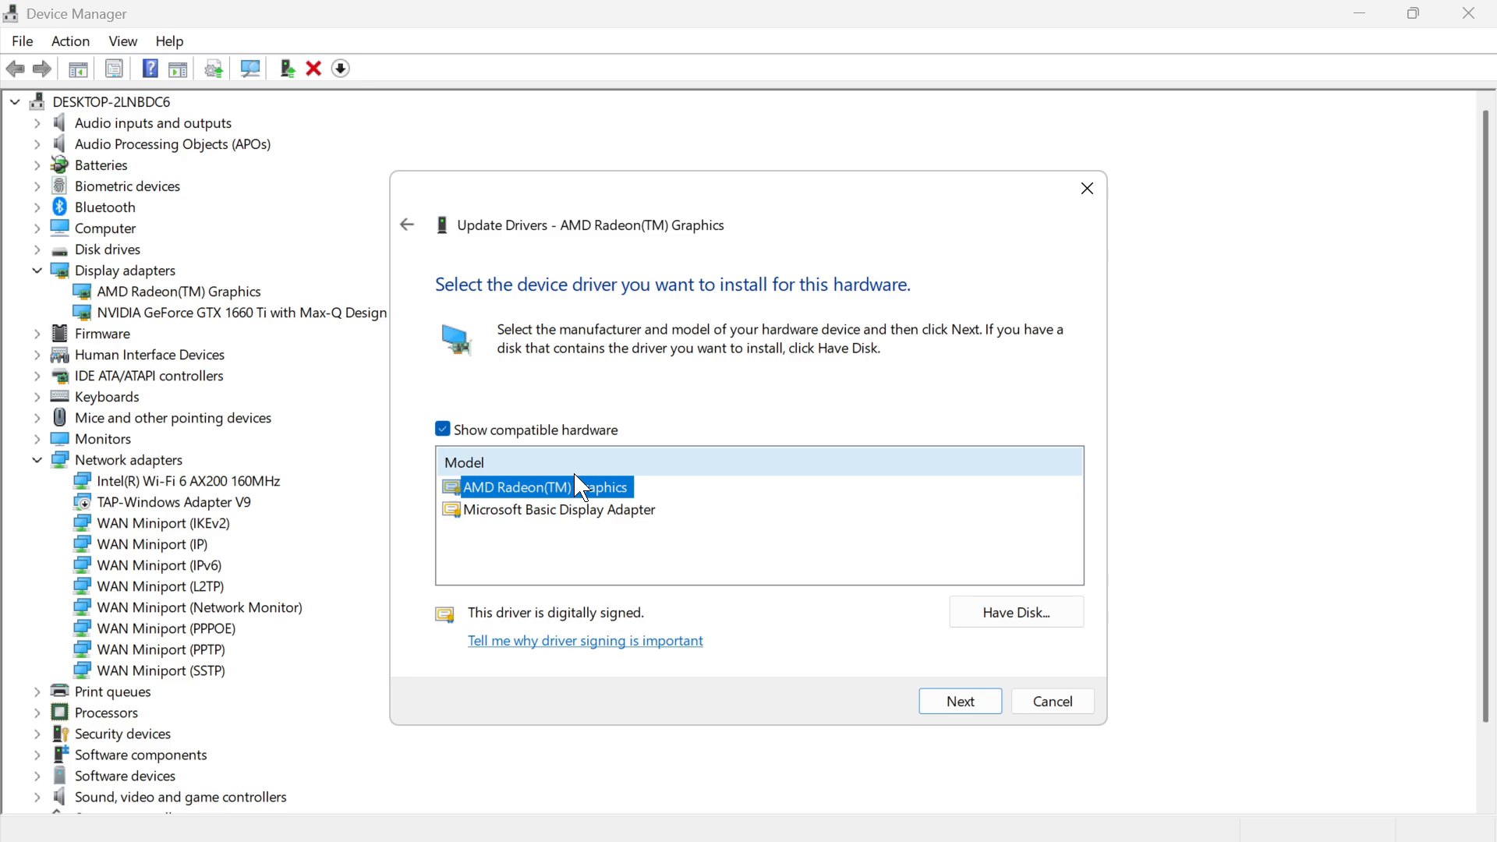
click(1051, 701)
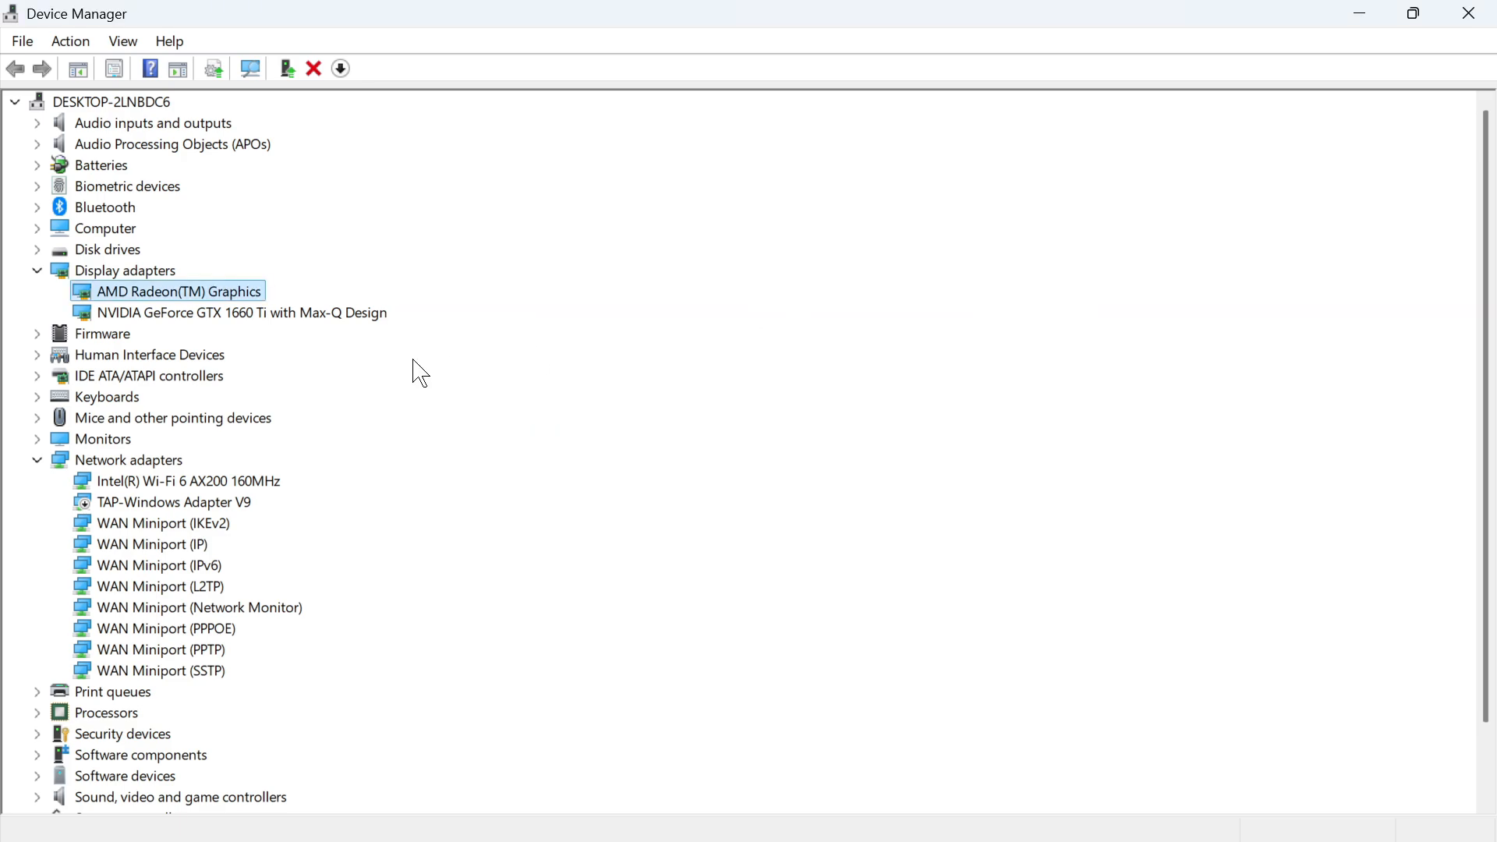
click(243, 312)
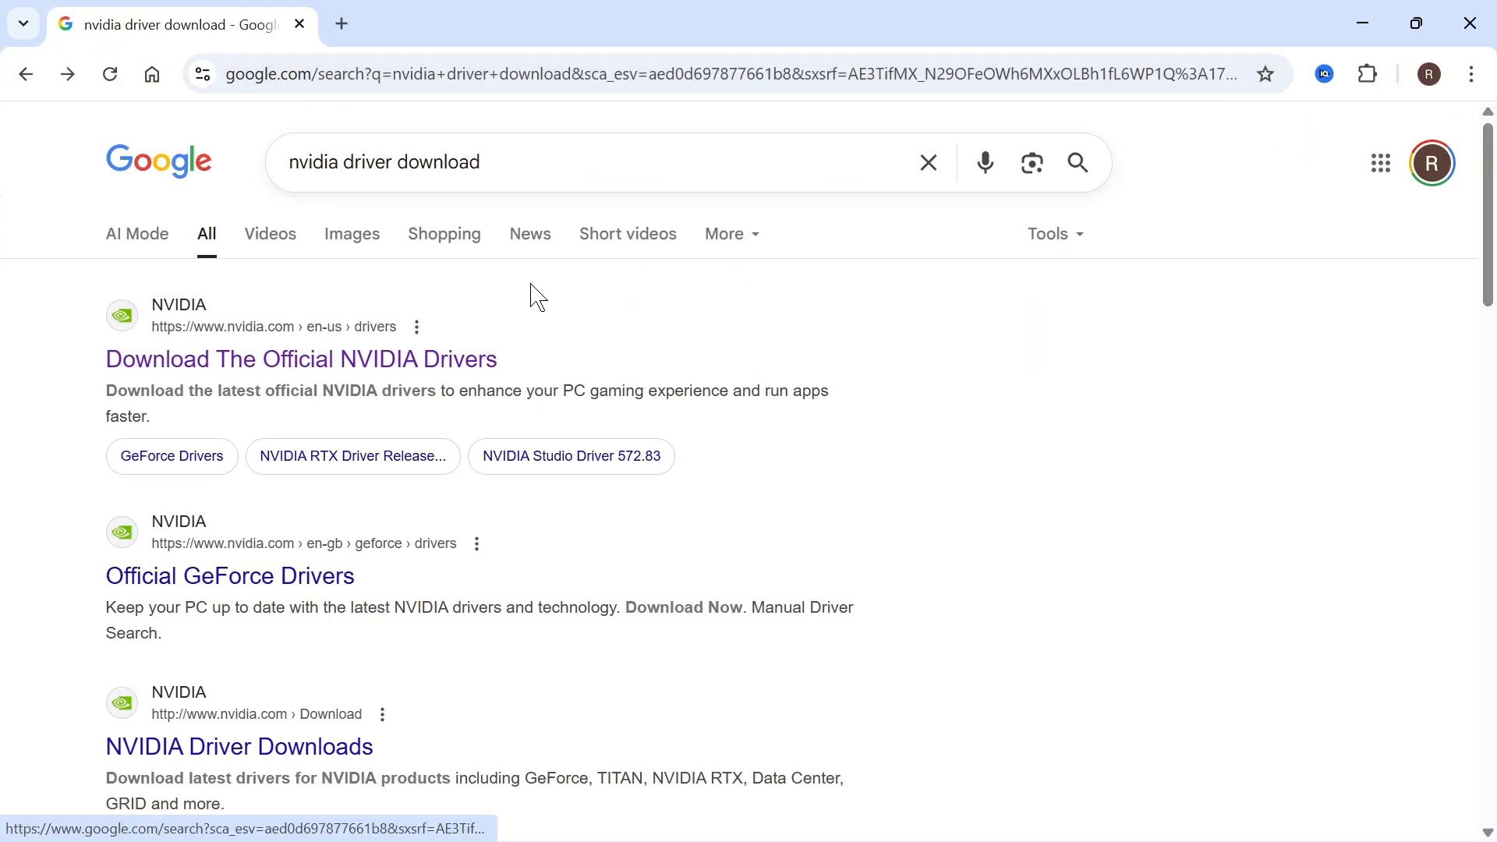
Download the NVIDIA App installer from the official nvidia.com drivers page
click(301, 359)
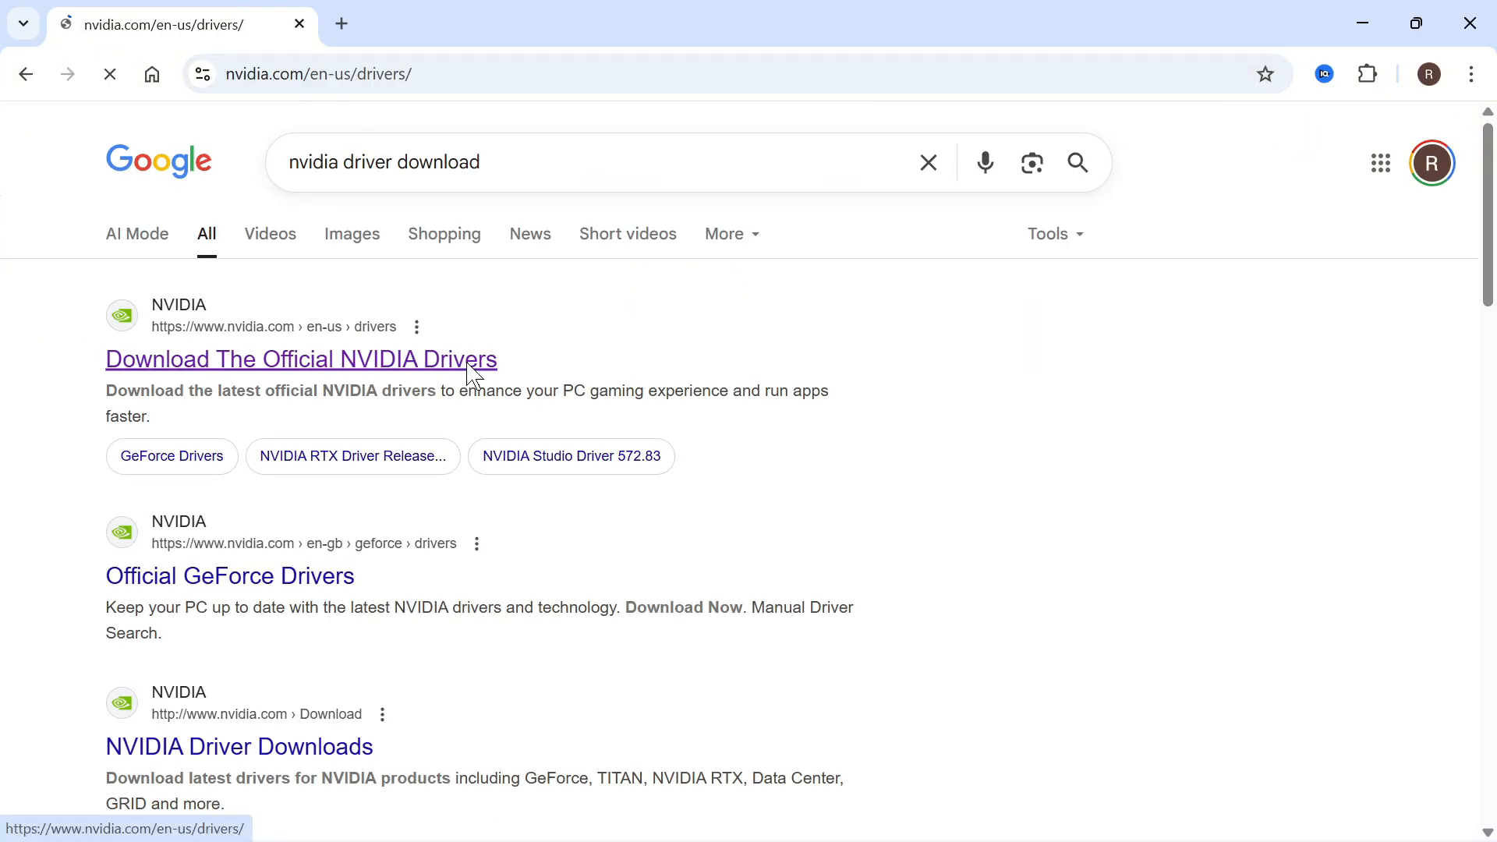
click(301, 359)
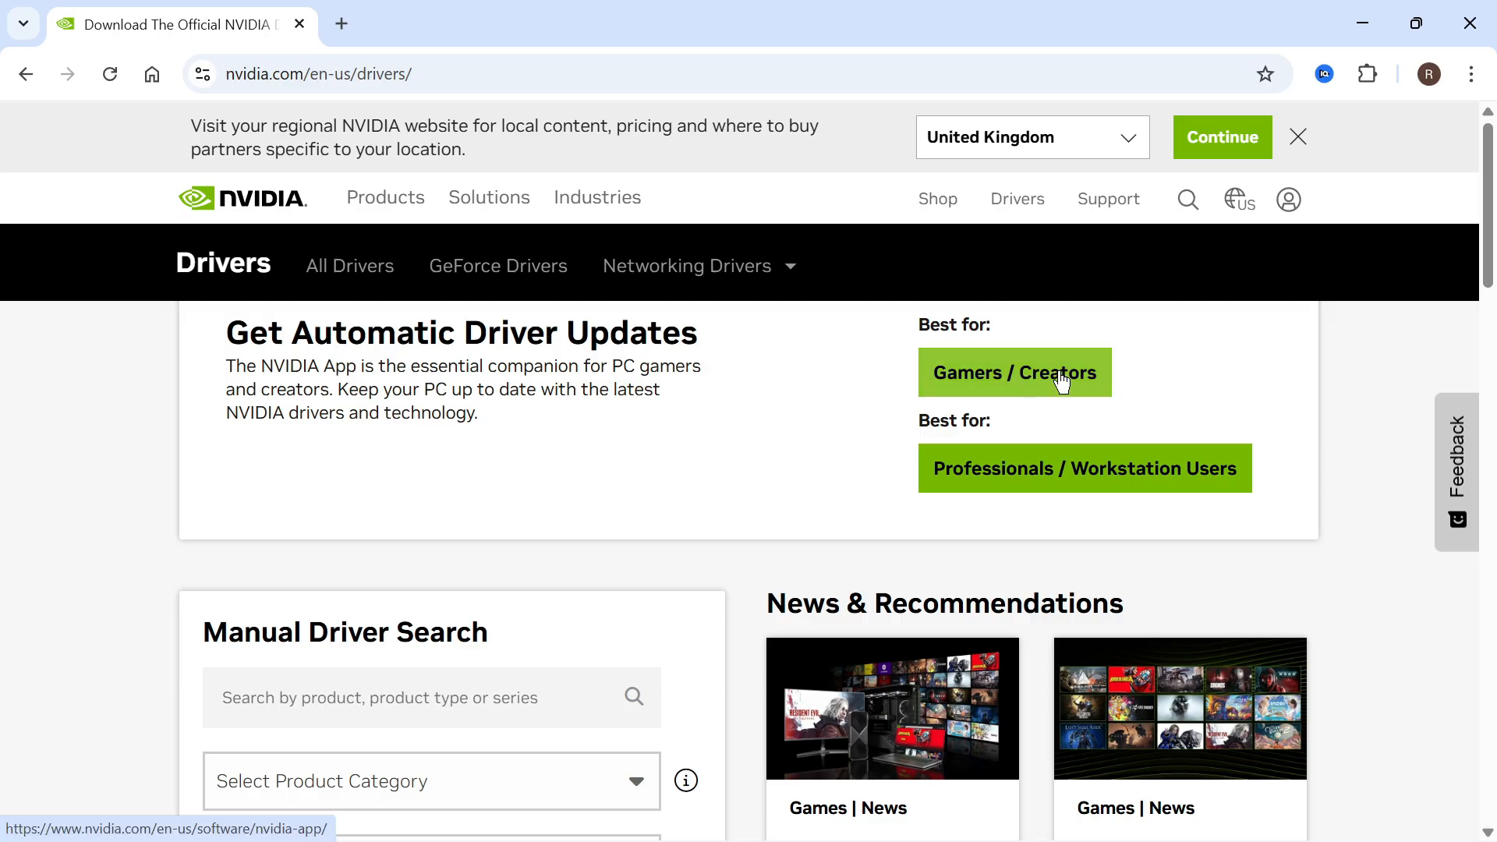
click(1014, 372)
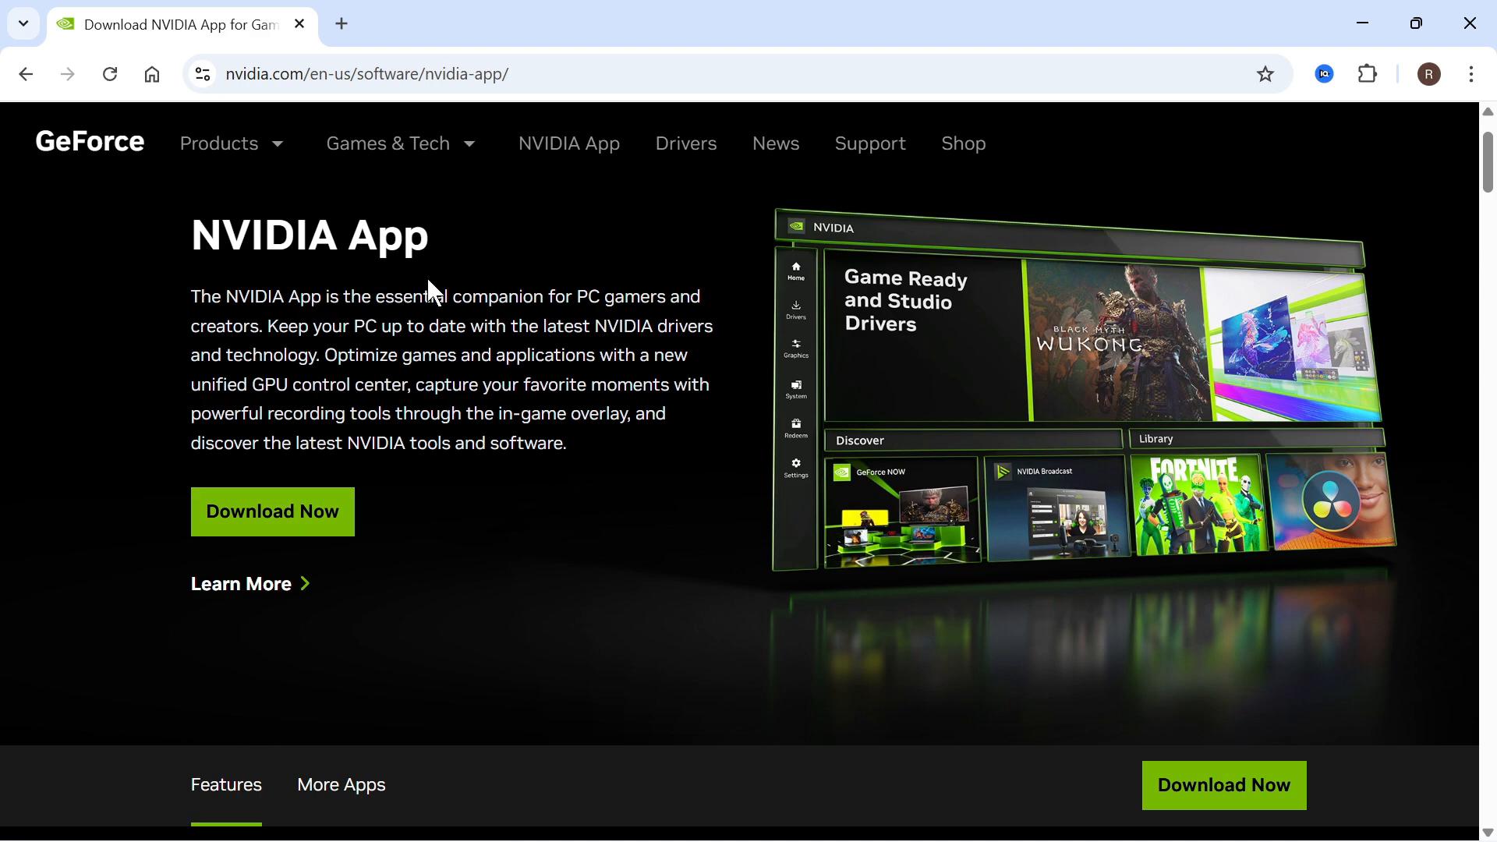
mouse_move(464, 320)
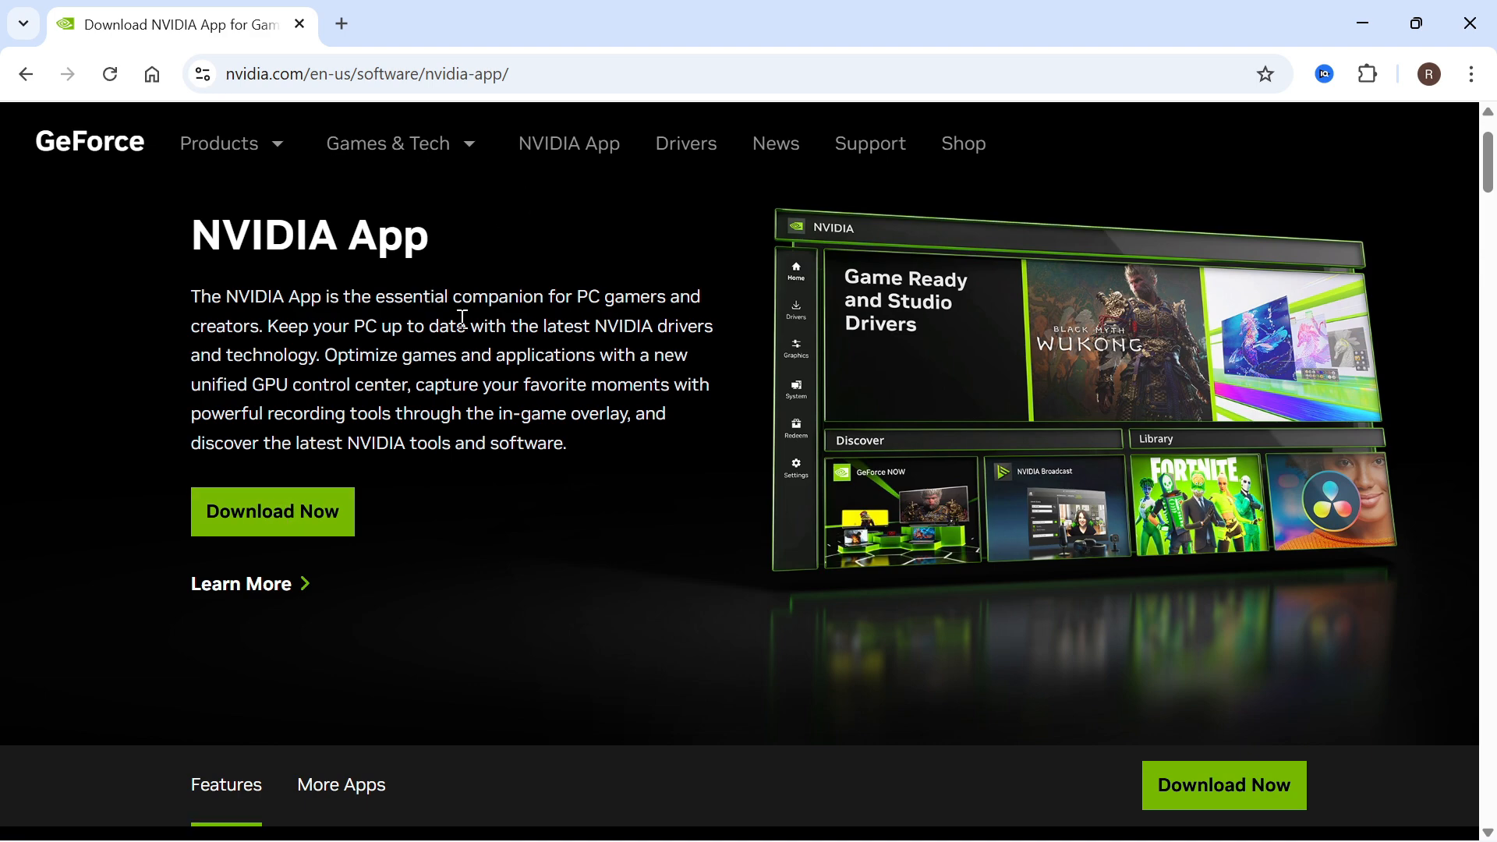
click(540, 814)
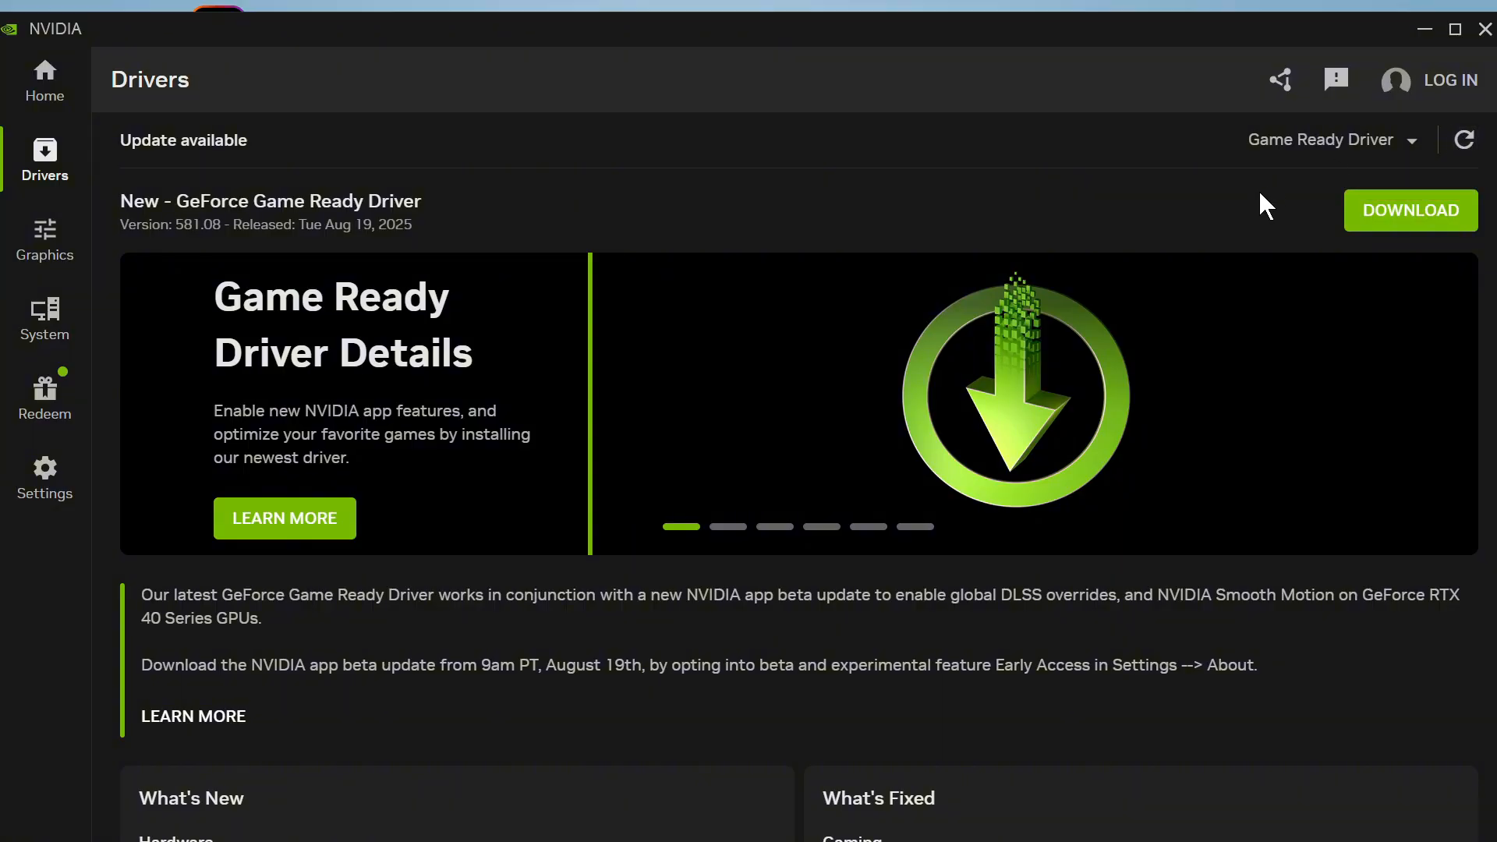
mouse_move(370, 167)
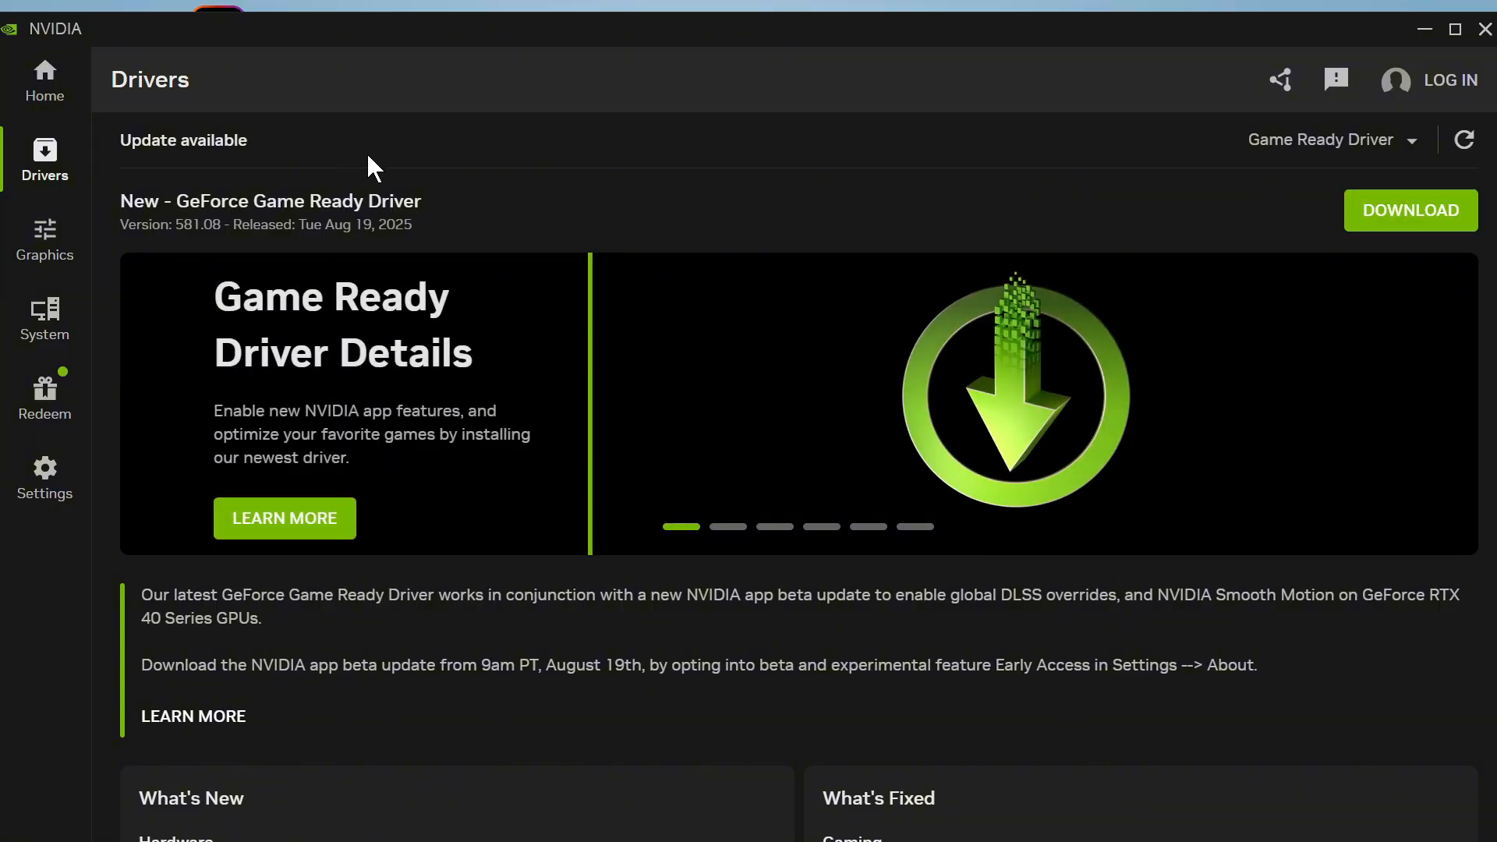
mouse_move(1428, 224)
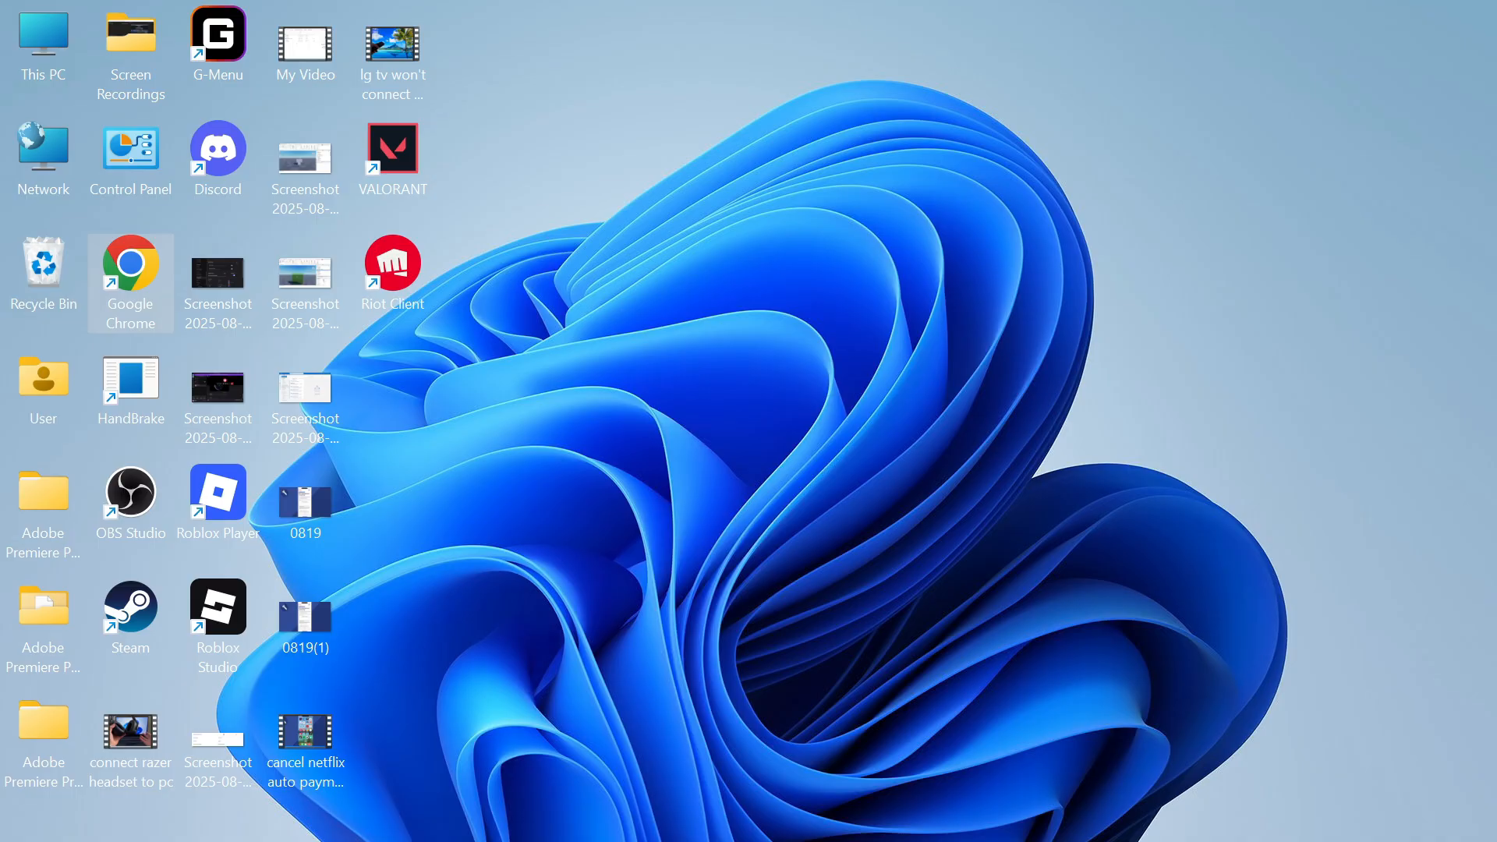
Launch Settings from the Start search and go to System > Display
click(539, 813)
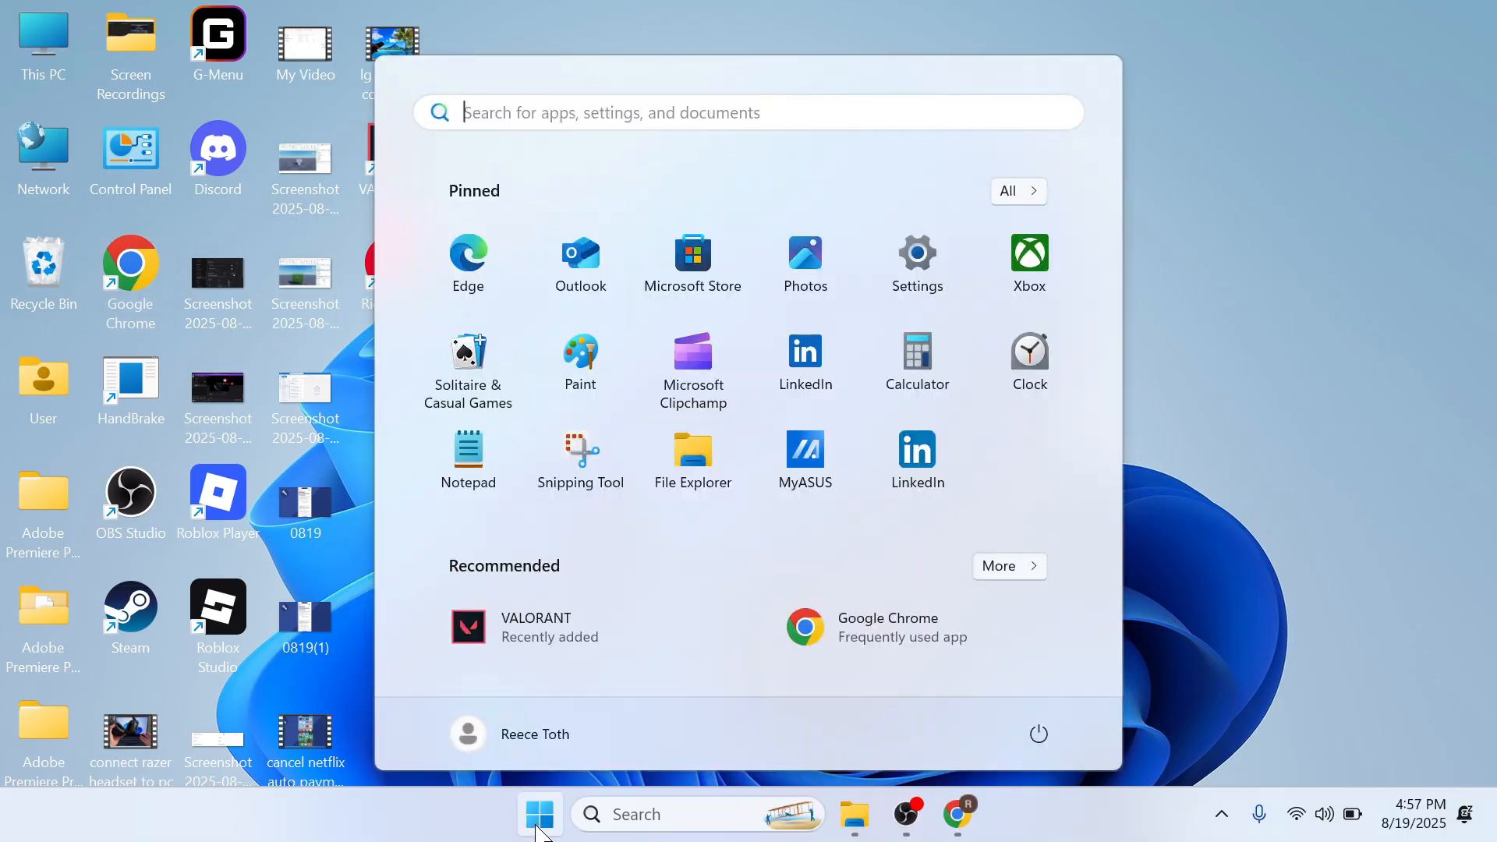
text(settings)
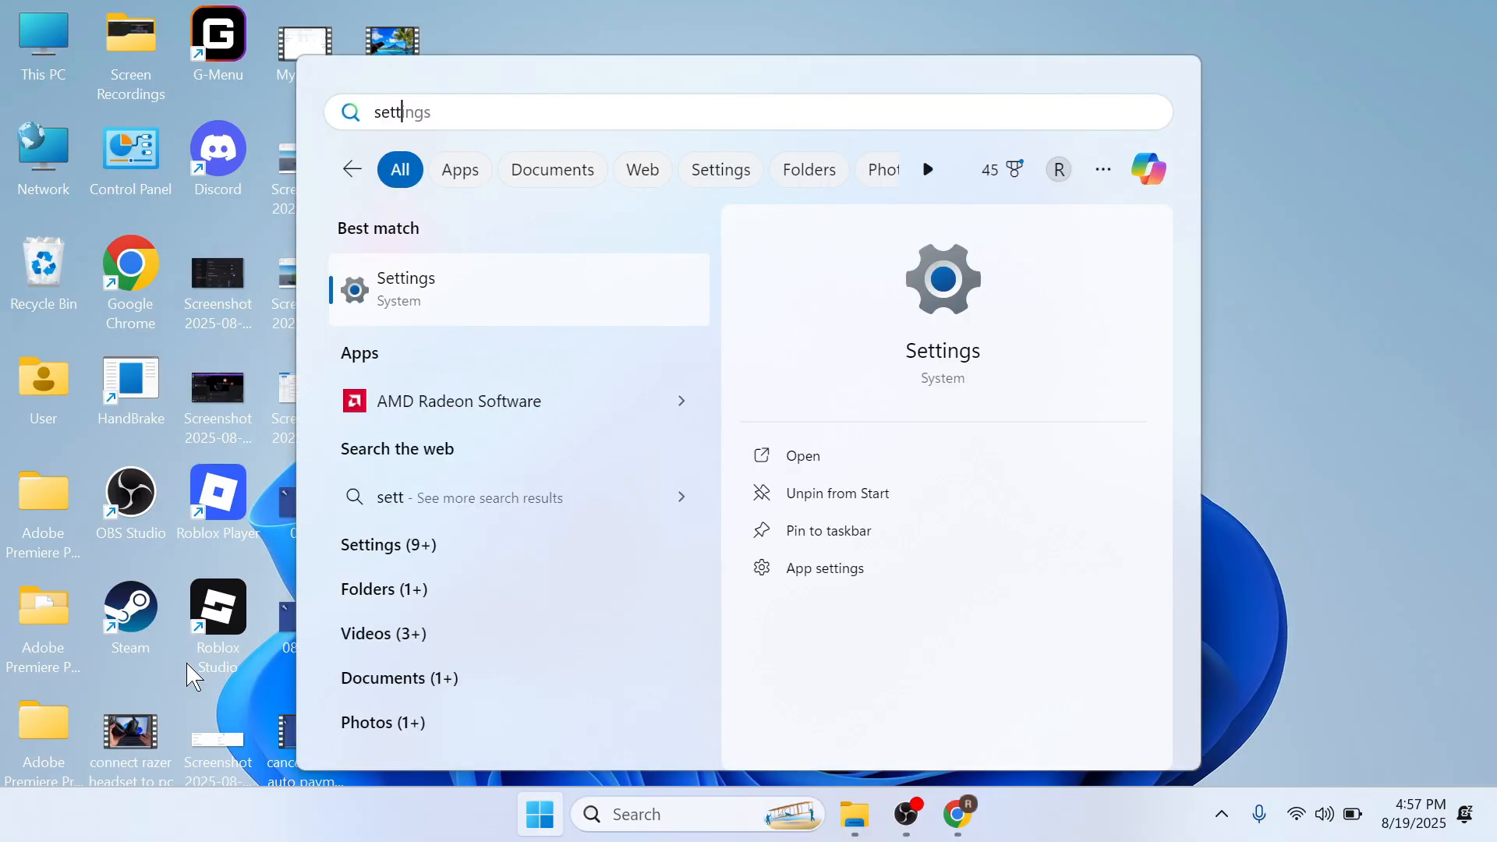
click(405, 288)
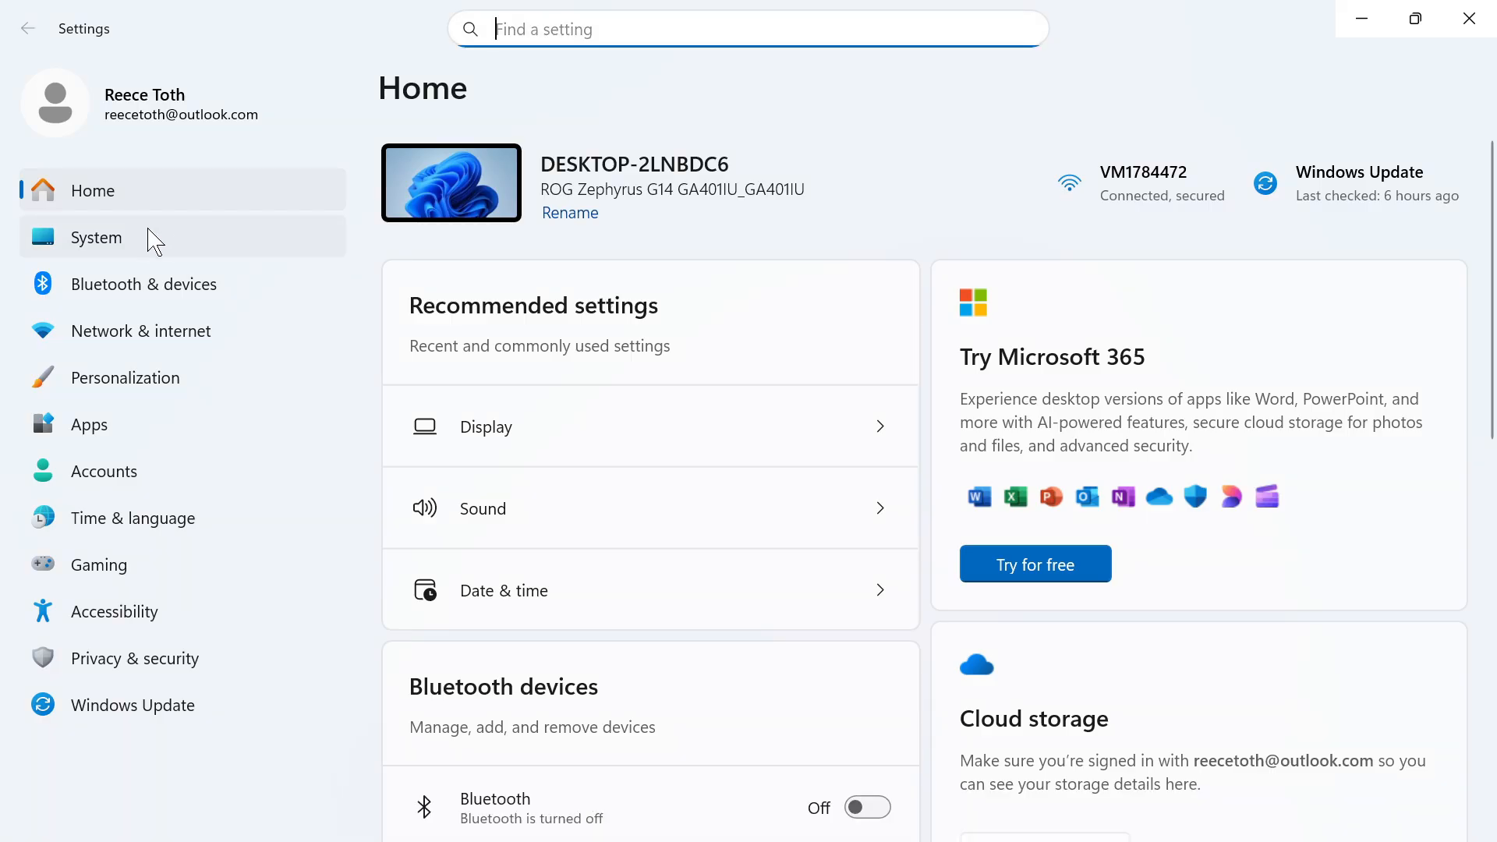
click(95, 237)
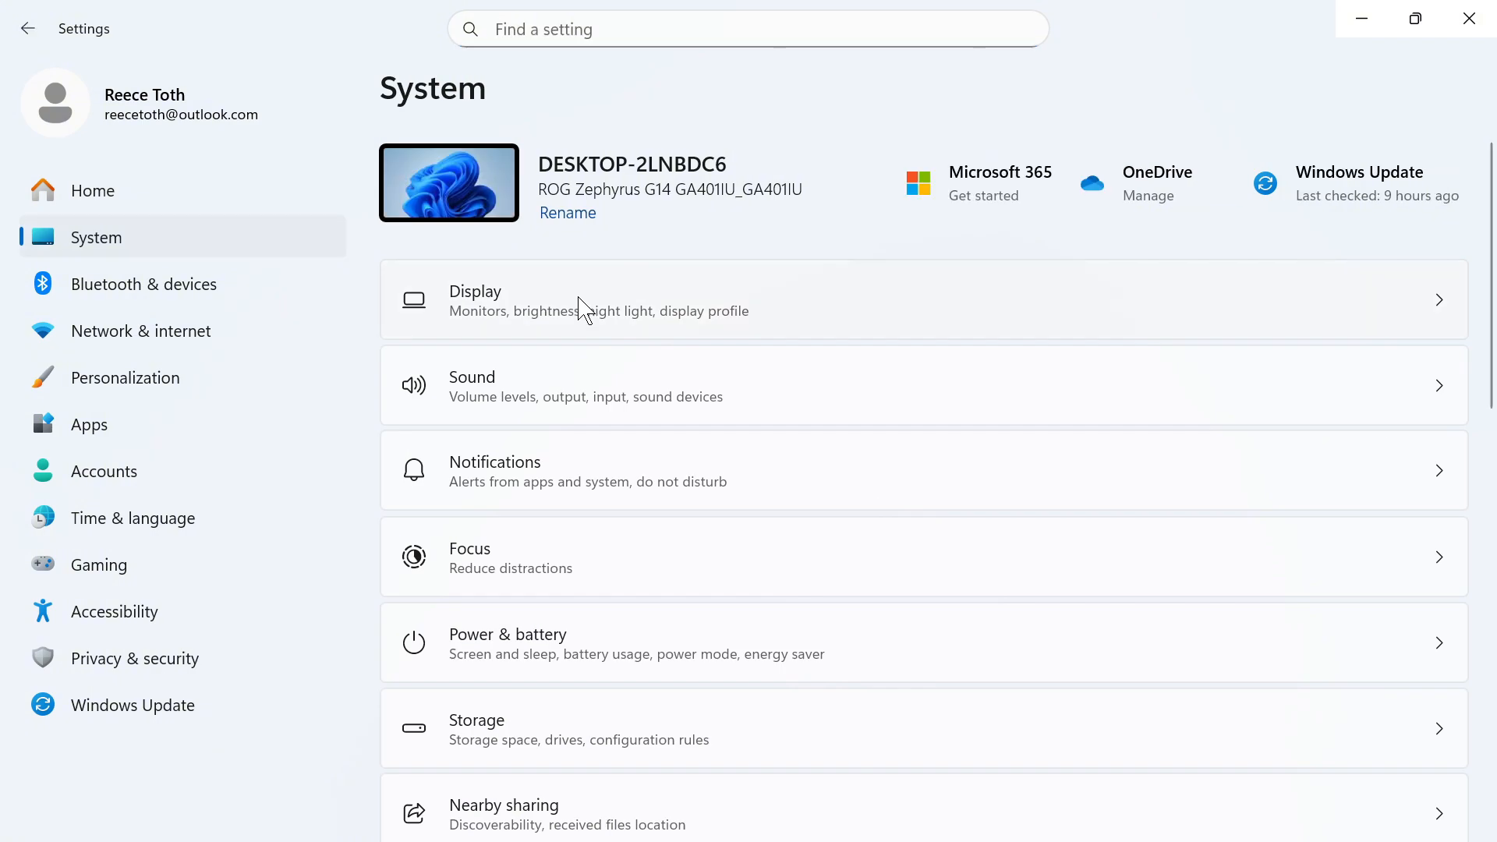
click(599, 299)
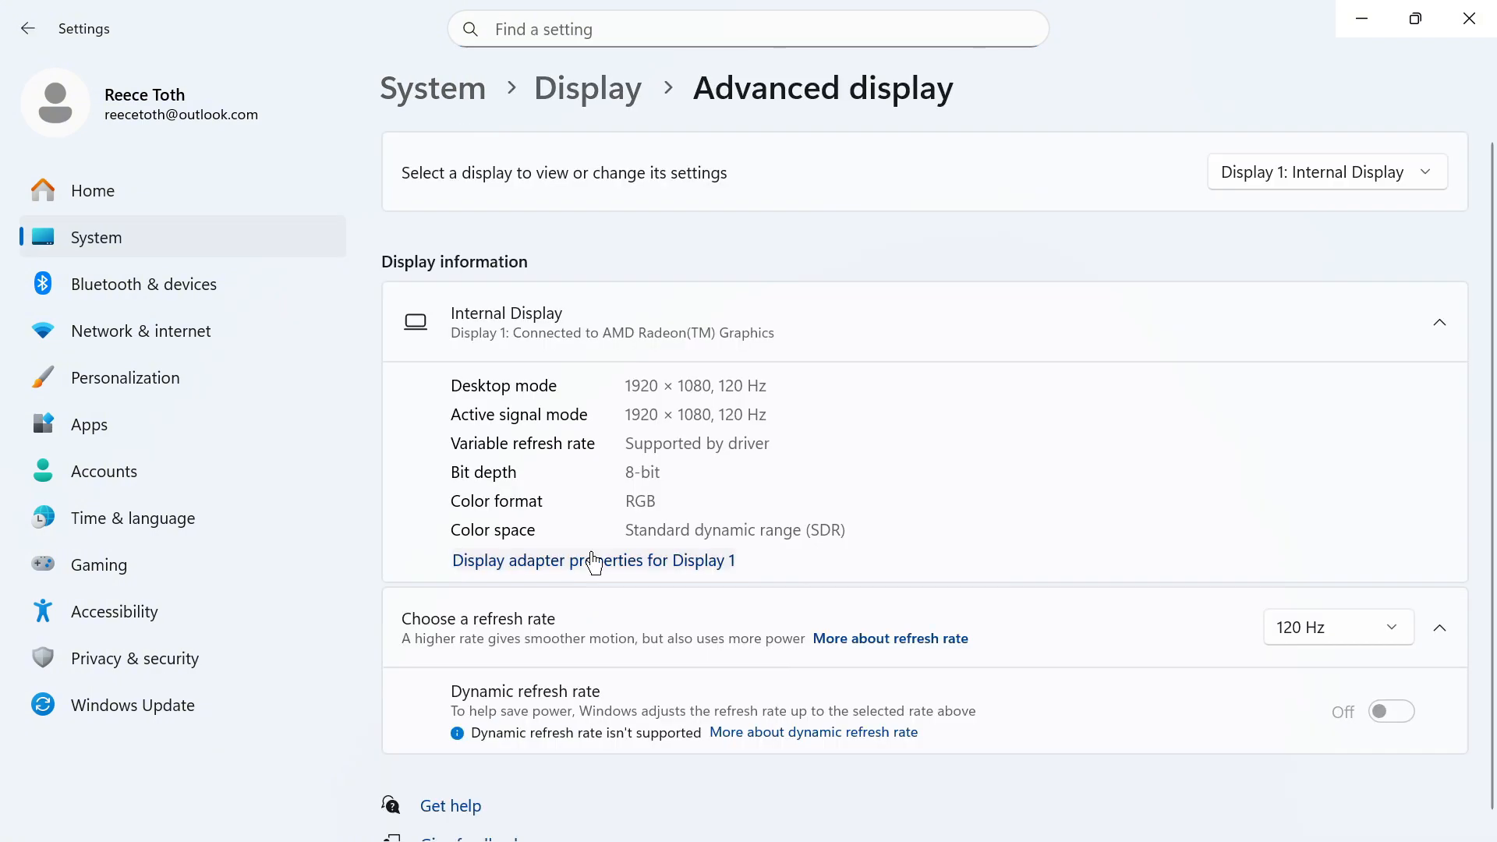
Select the internal display and check its refresh rate options, keeping 120 Hz
click(1326, 173)
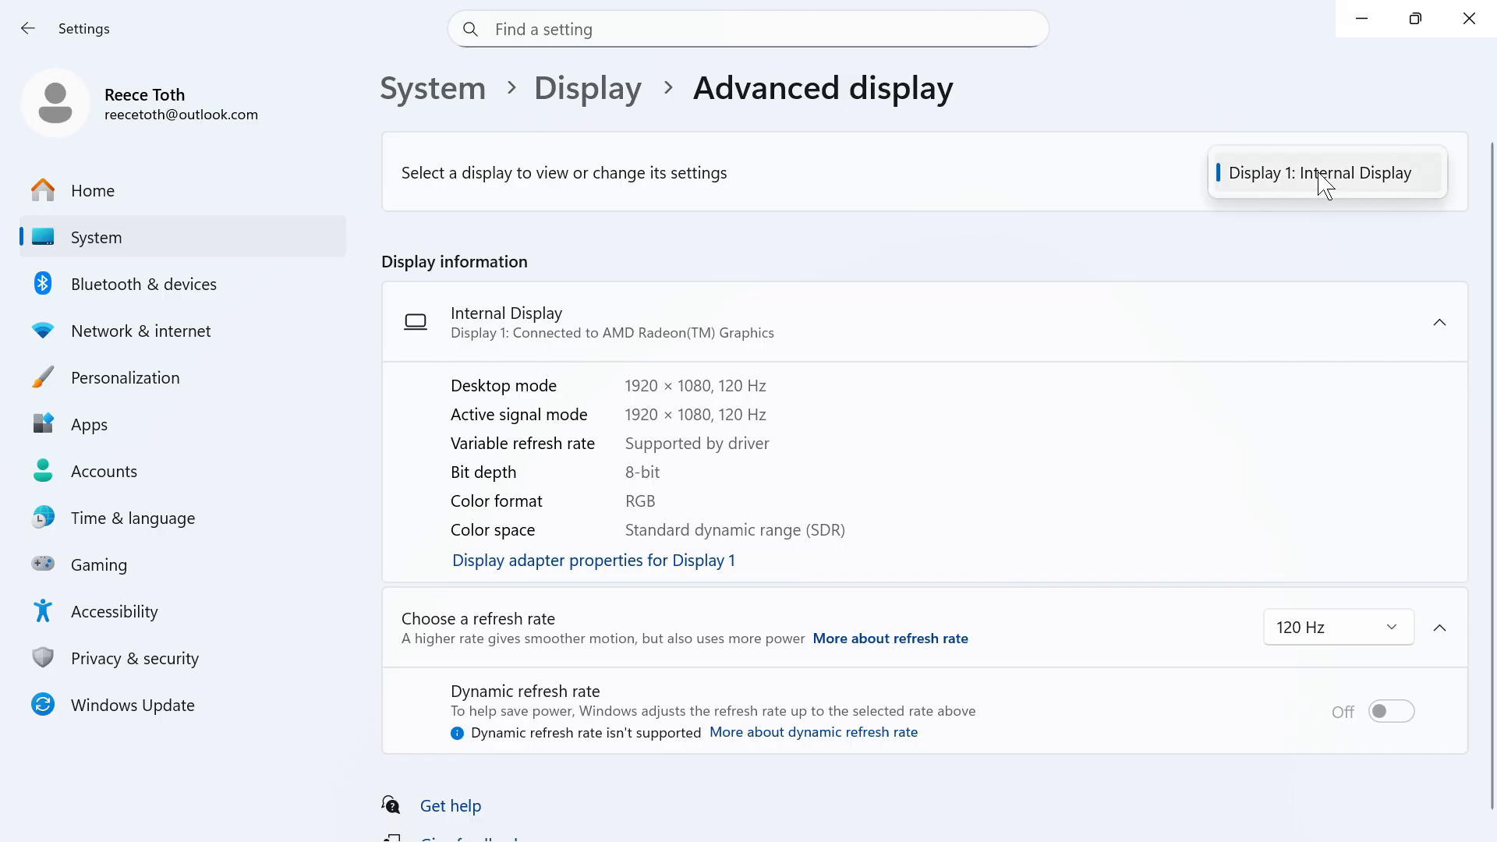
mouse_move(1248, 252)
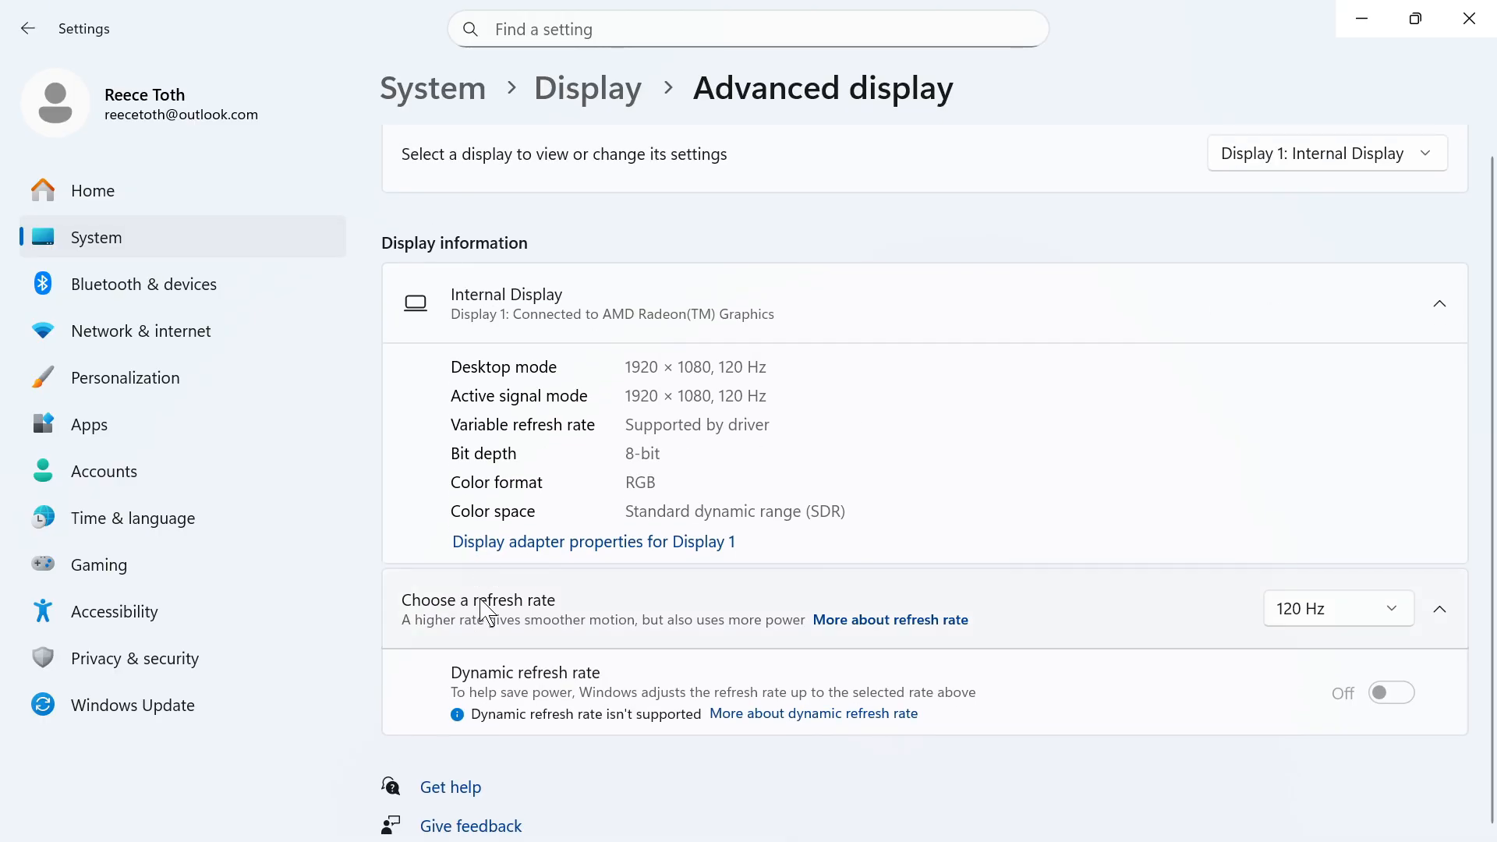
mouse_move(1207, 528)
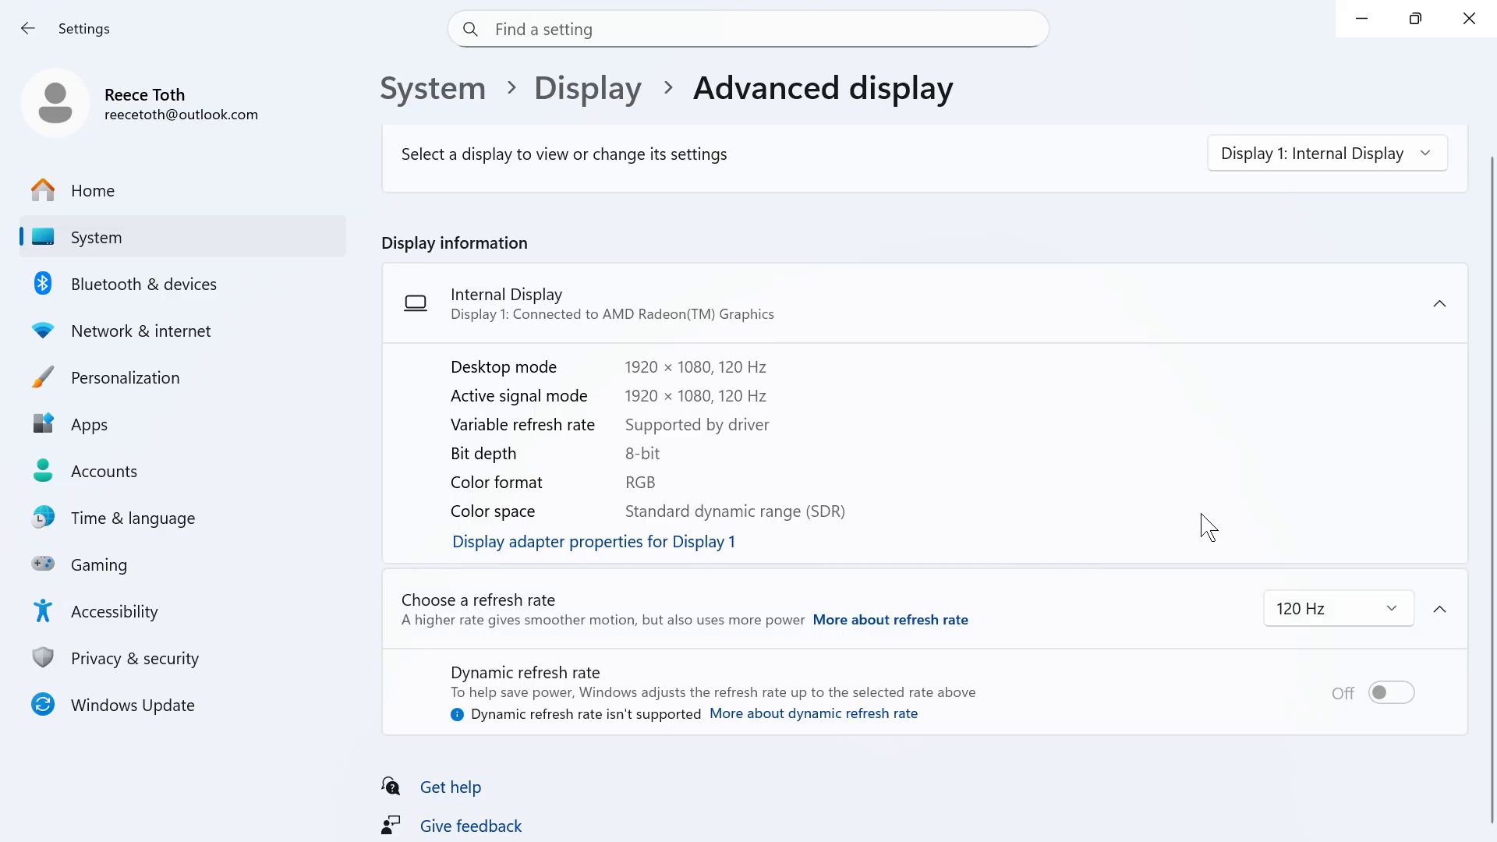
click(1337, 608)
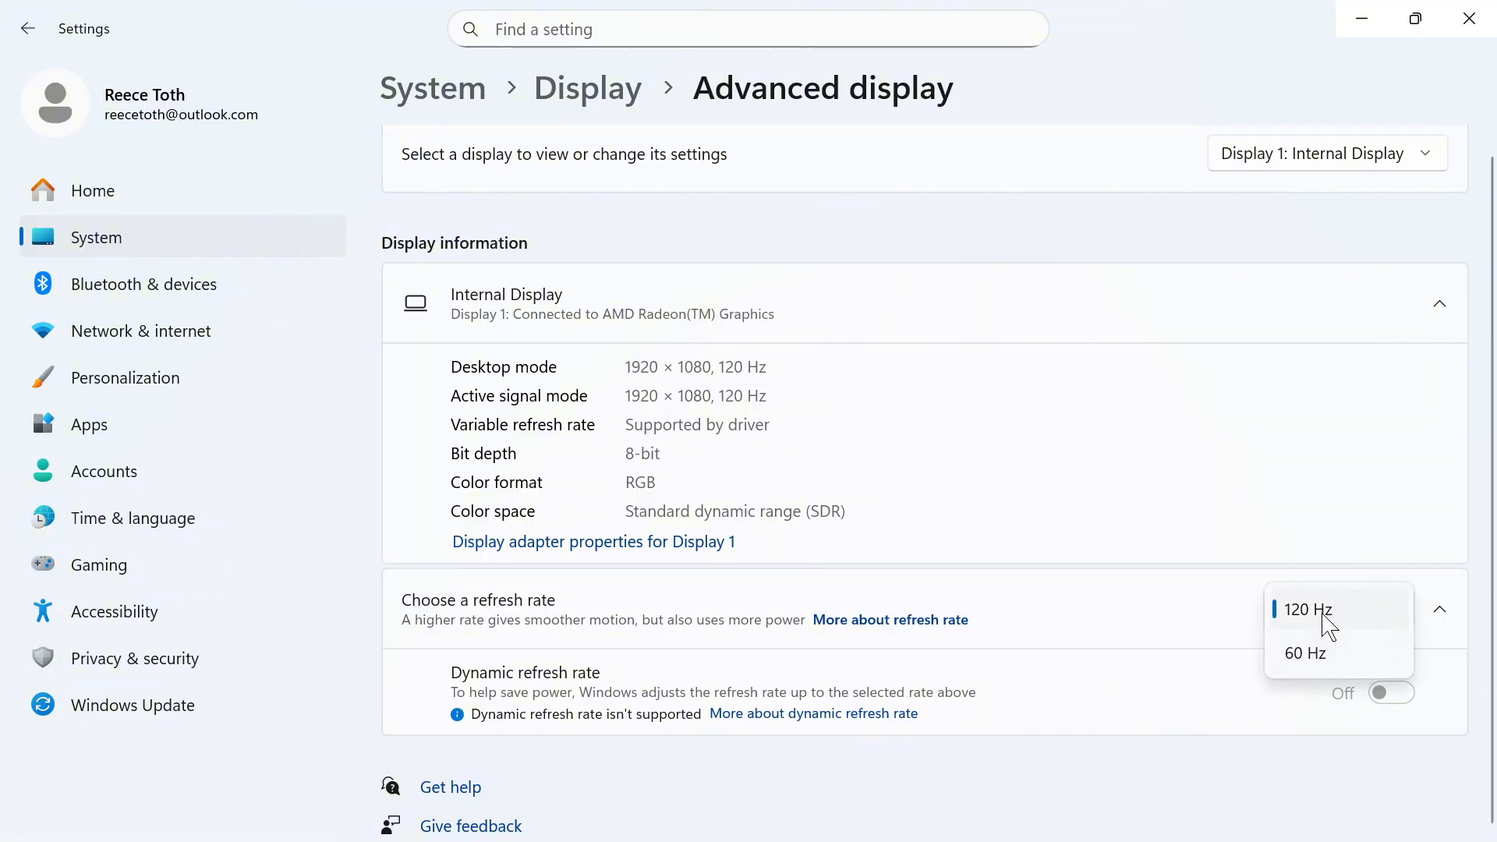
mouse_move(1304, 653)
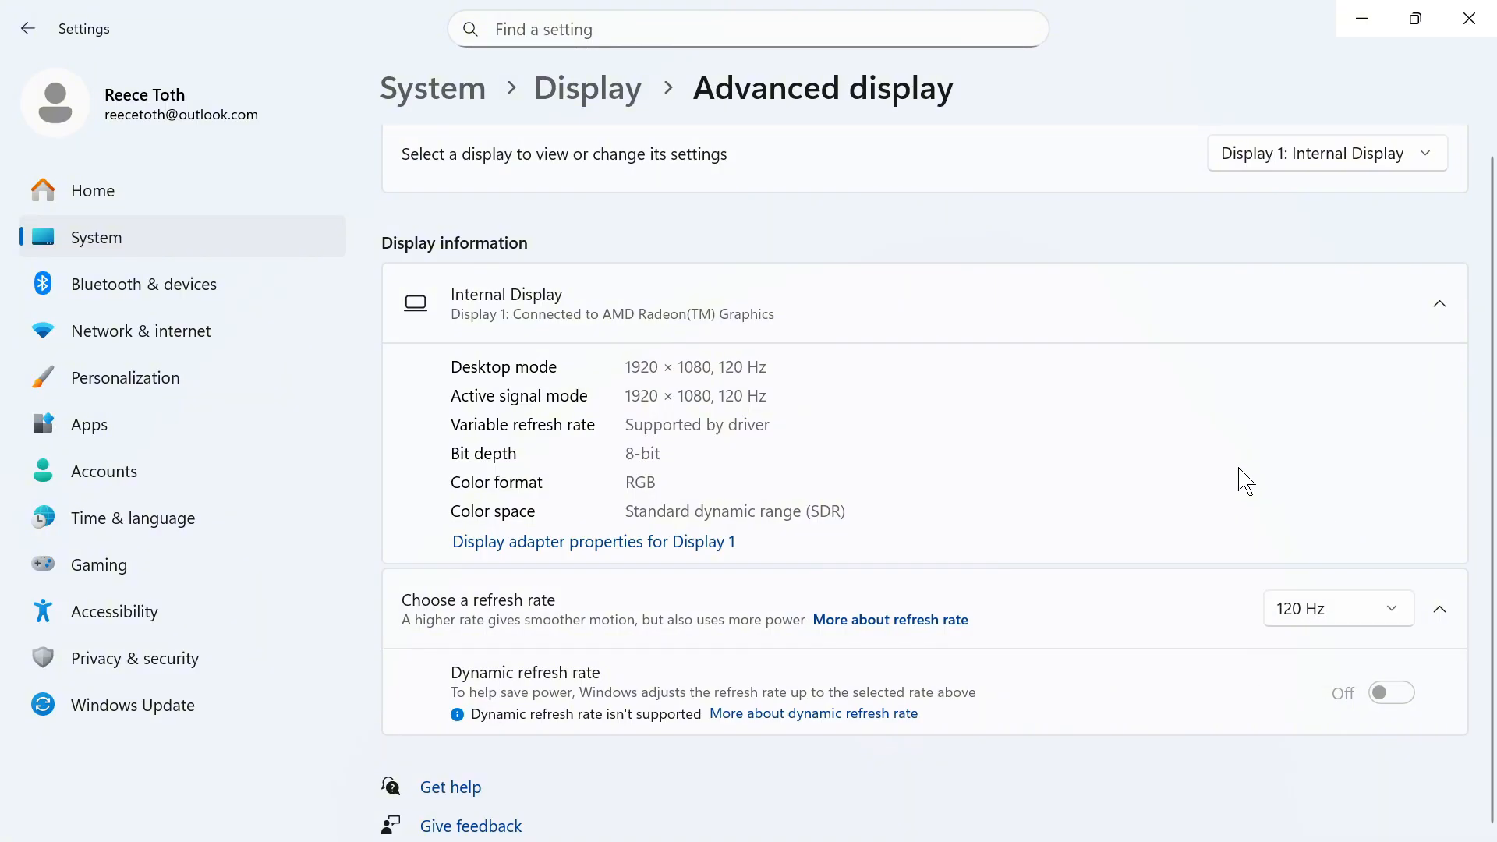
mouse_move(1475, 14)
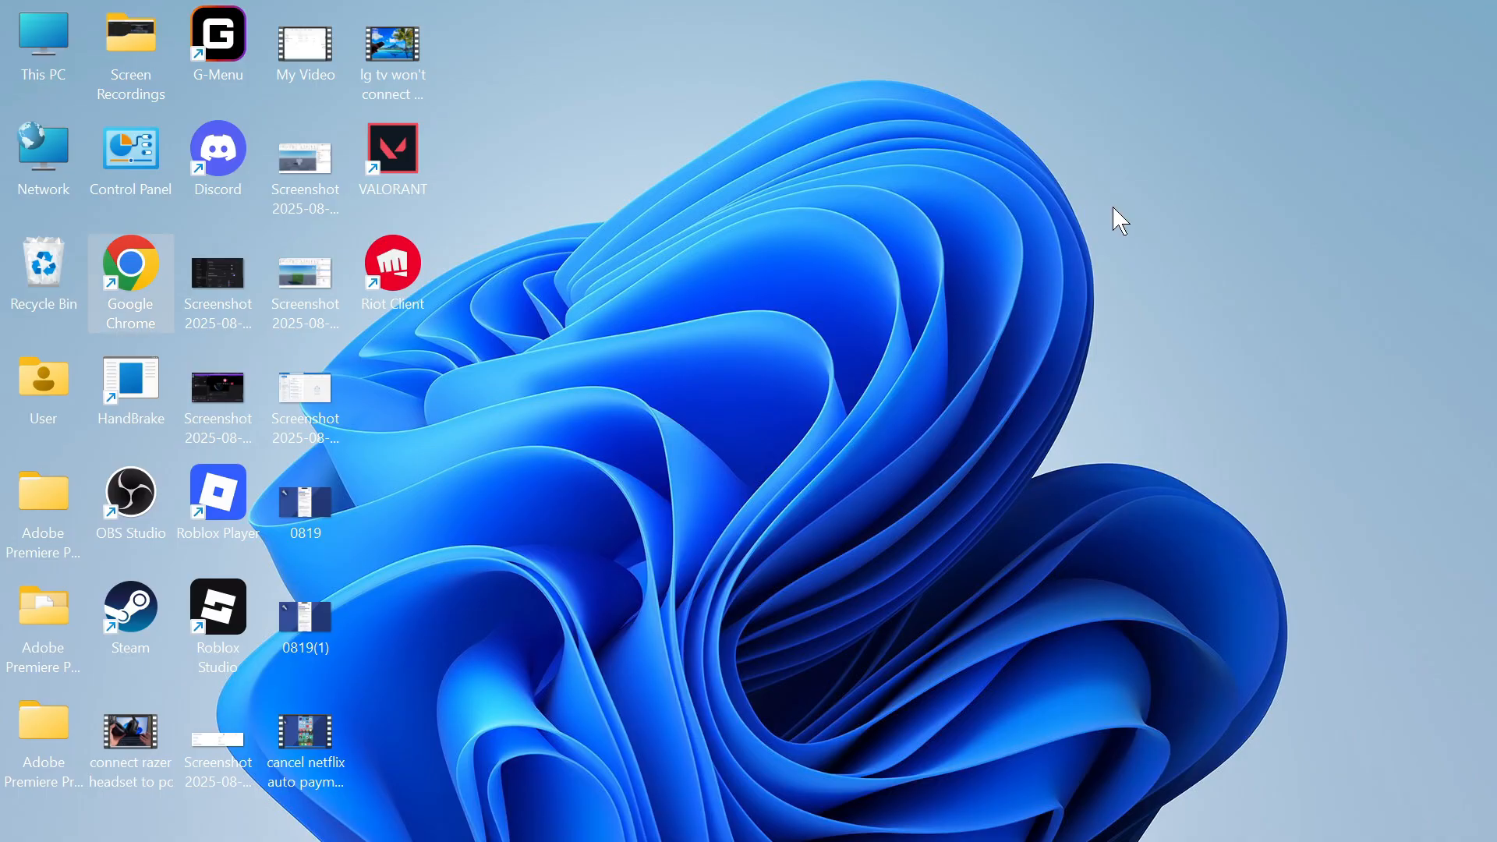
mouse_move(1054, 275)
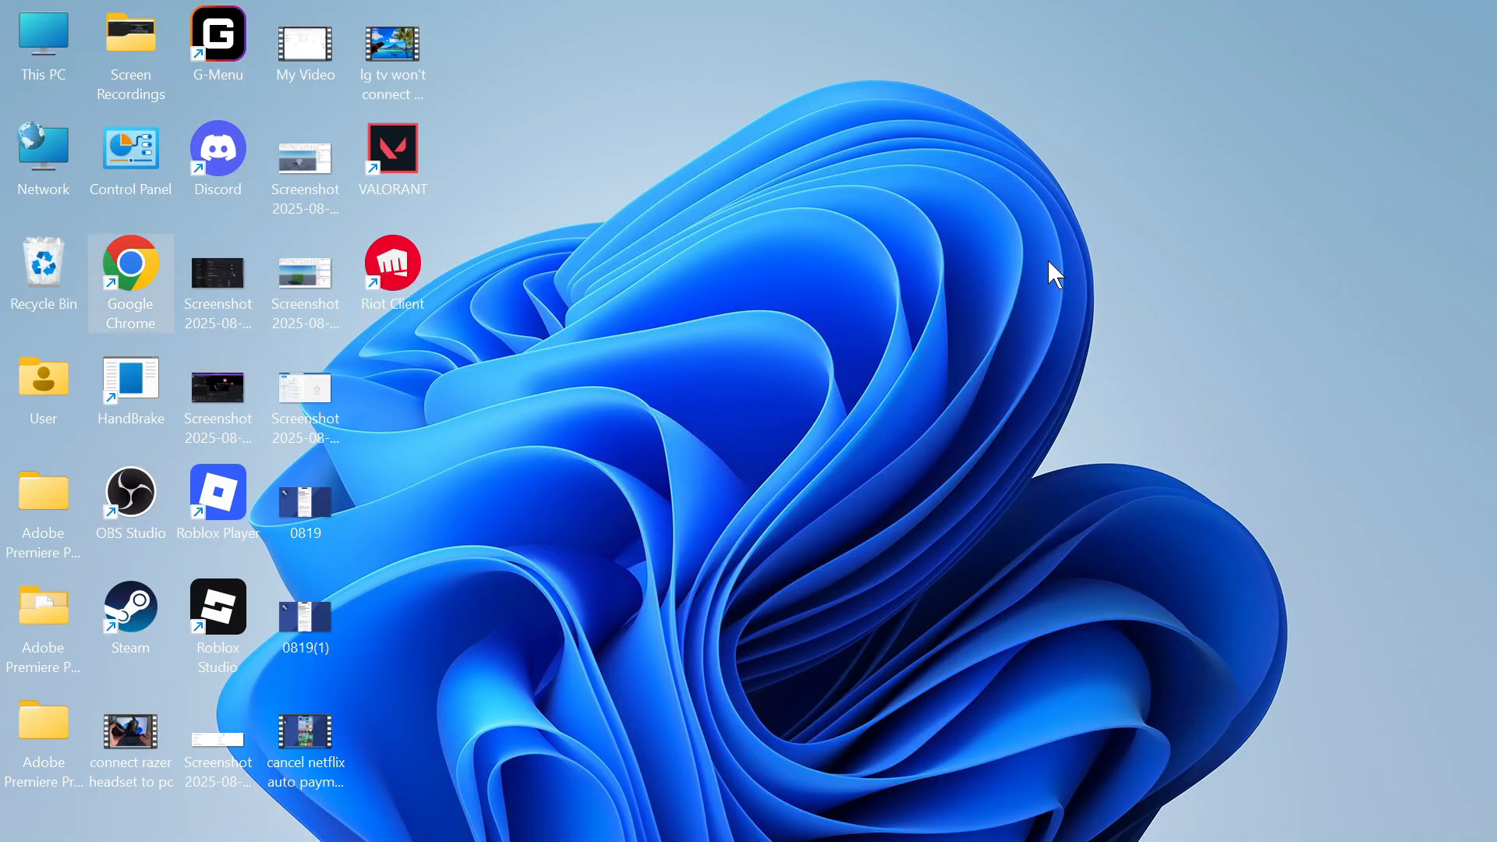